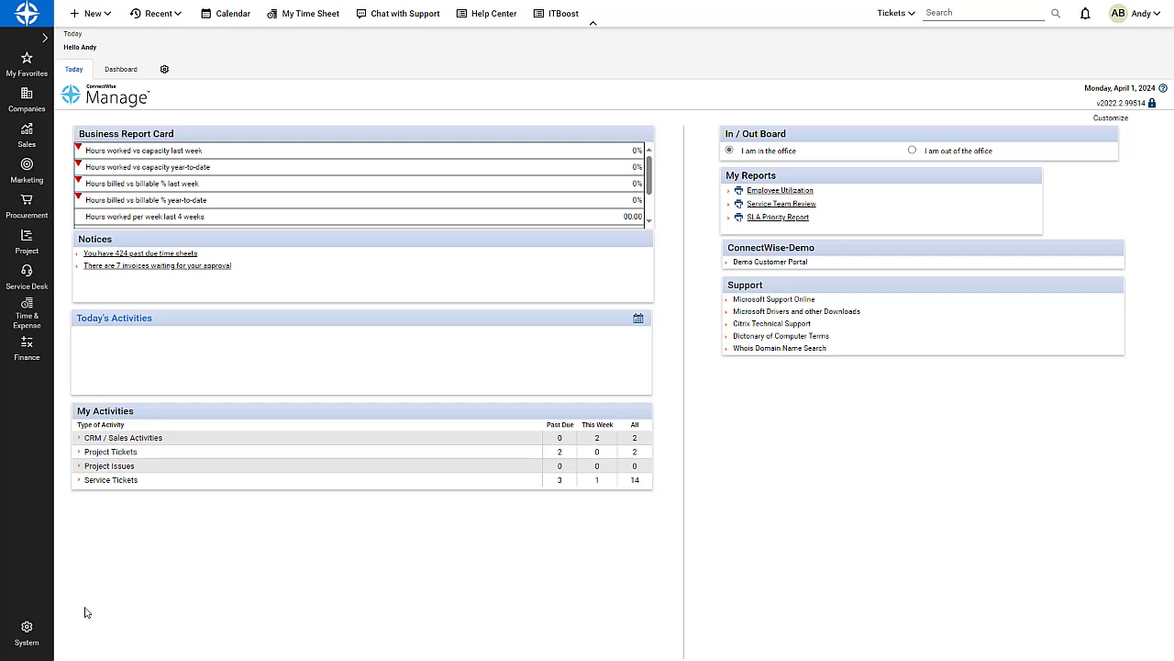
# Navigate to System > Members and the API Members list to reach the ScreenConnect API member
pyautogui.click(25, 631)
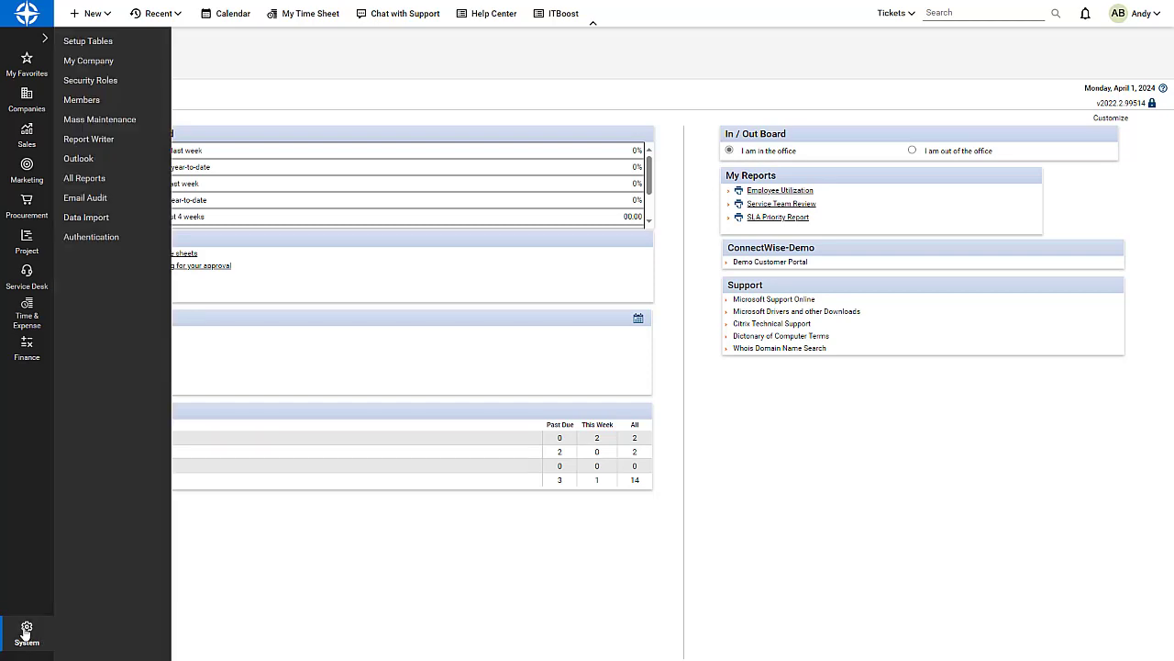
pyautogui.moveTo(81, 99)
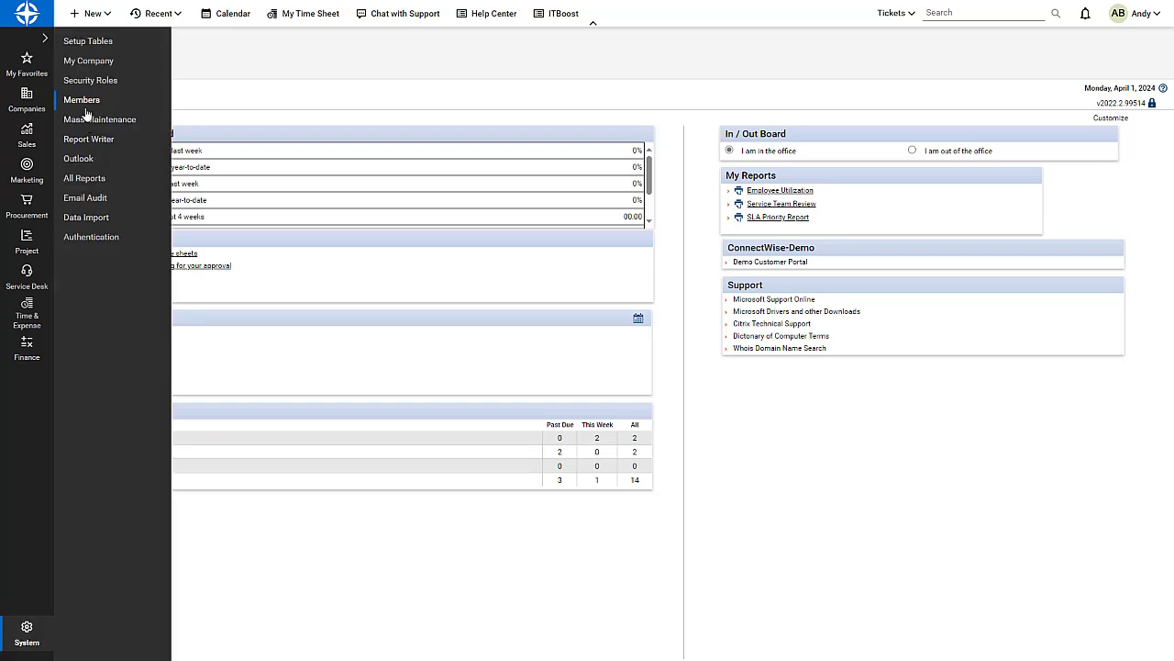
pyautogui.click(81, 99)
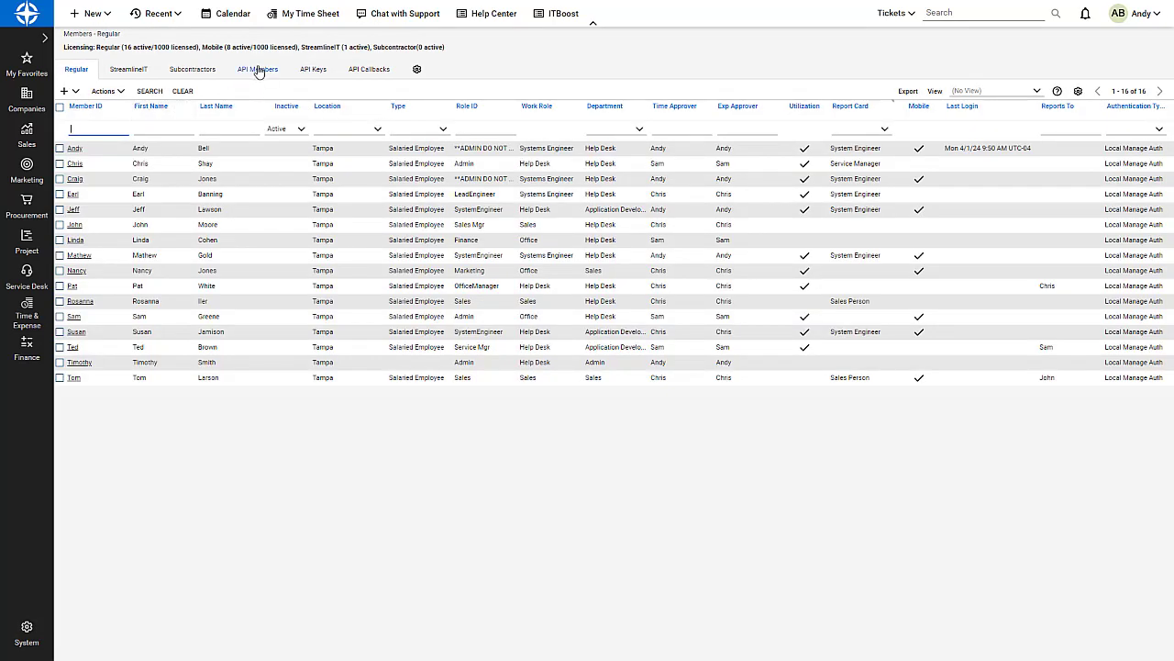
pyautogui.click(257, 70)
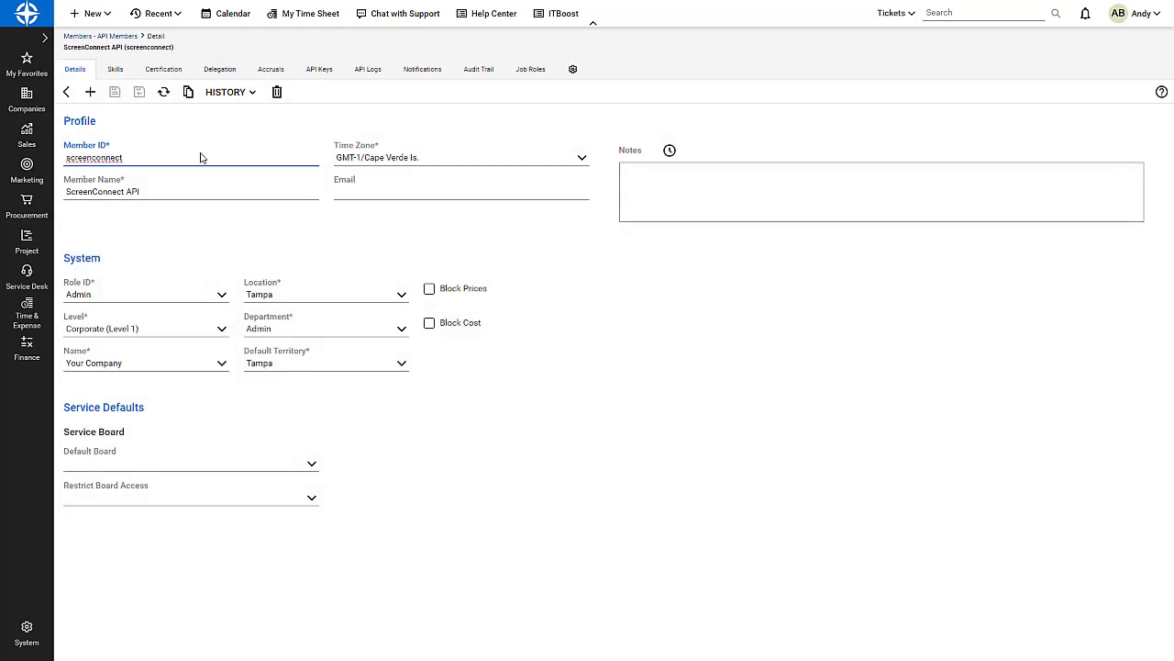
pyautogui.click(580, 158)
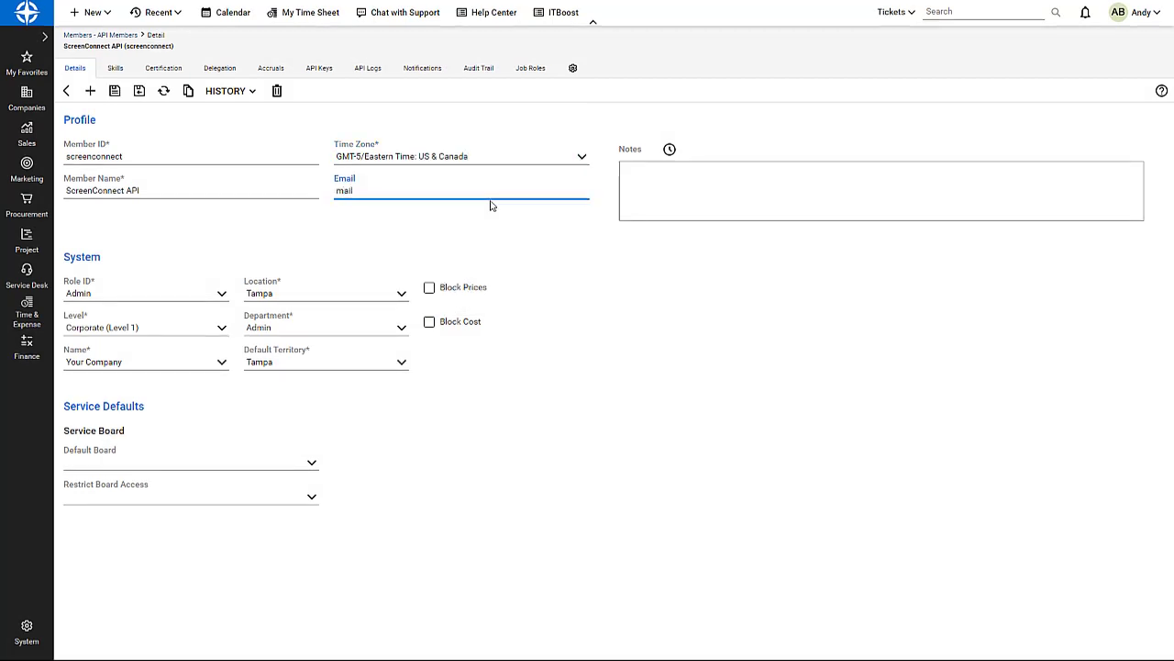
pyautogui.write('@mail.com')
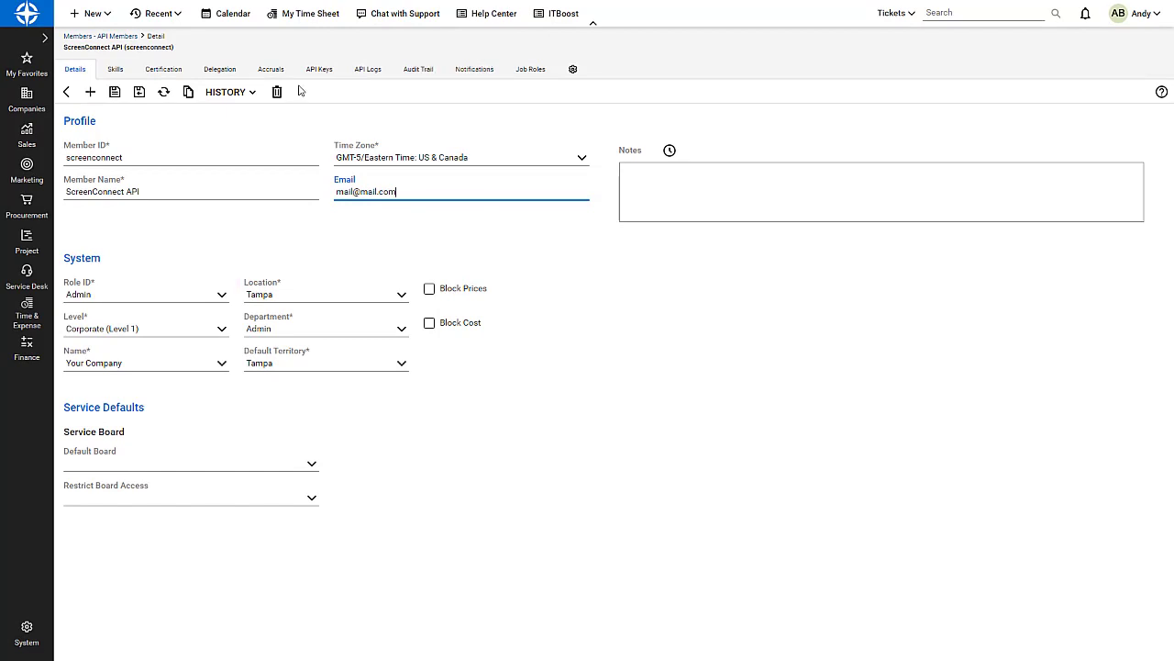
pyautogui.moveTo(114, 92)
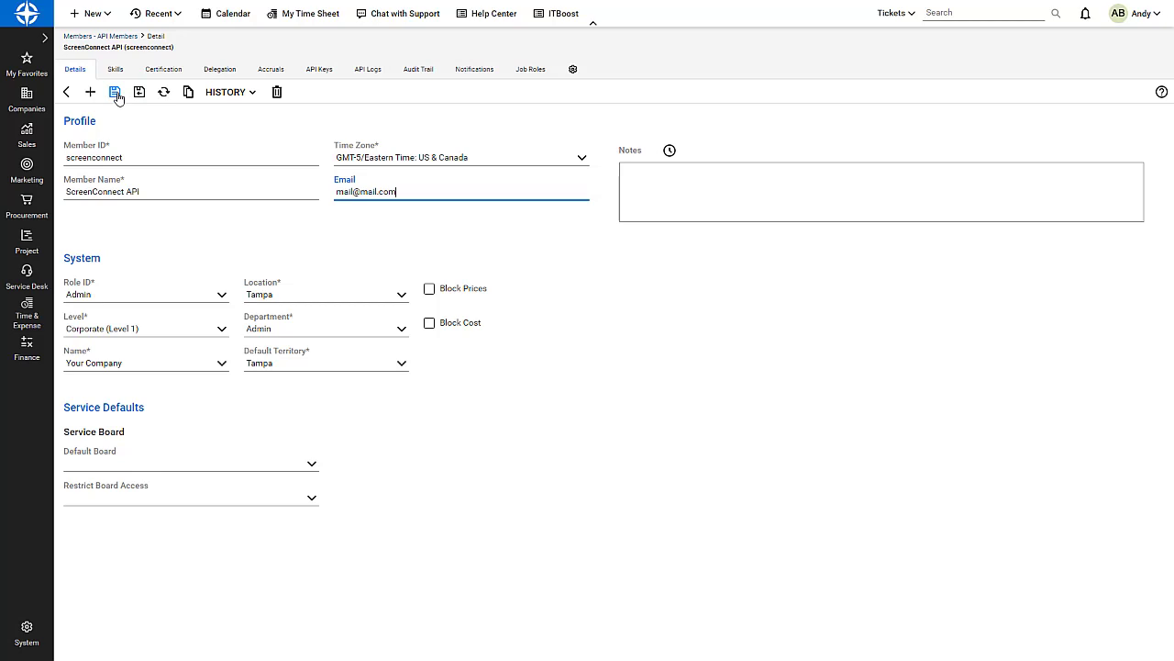
pyautogui.click(114, 92)
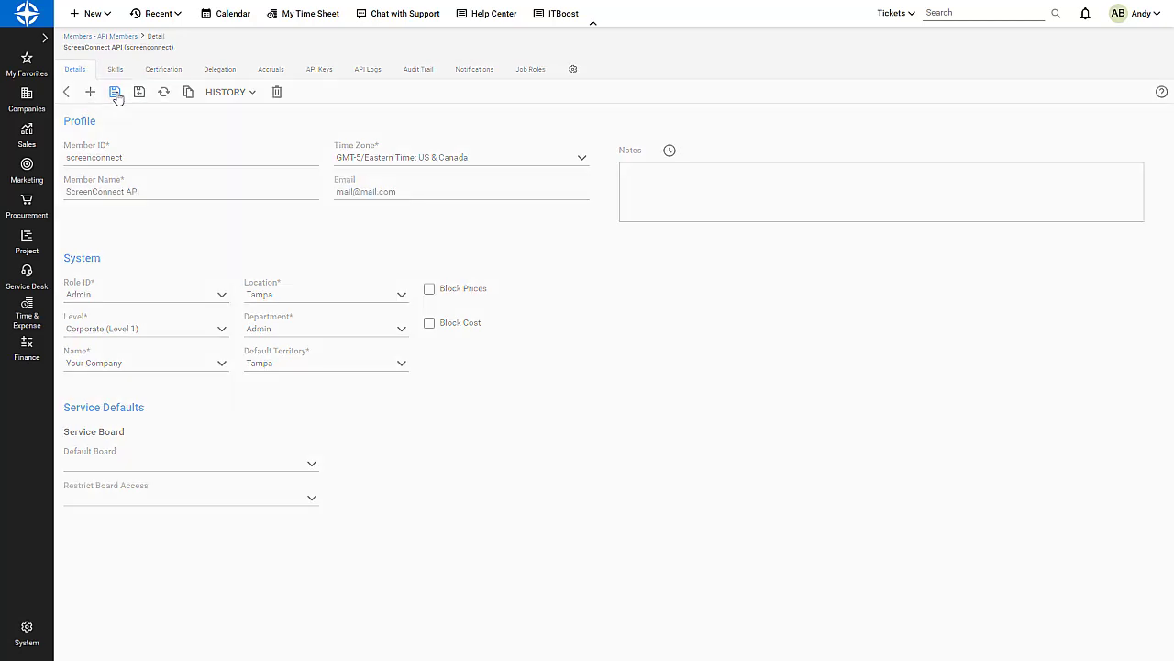
pyautogui.click(114, 92)
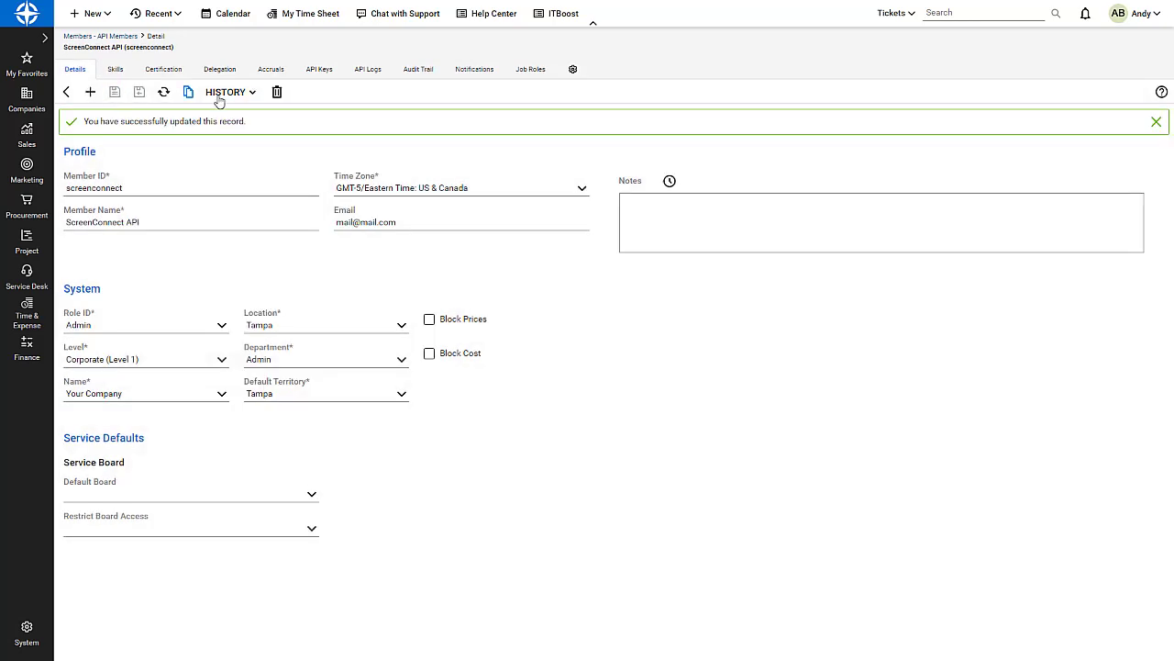
pyautogui.click(319, 70)
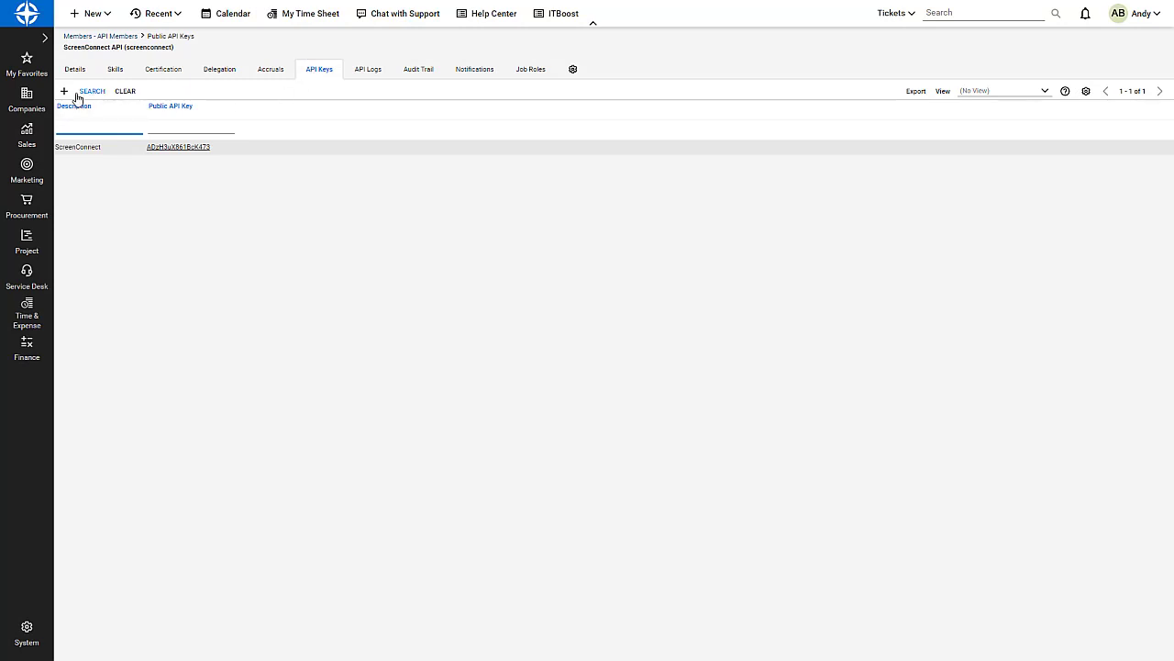
# Add a new API key described 'ScreenConnect Integration' and save it
pyautogui.click(62, 92)
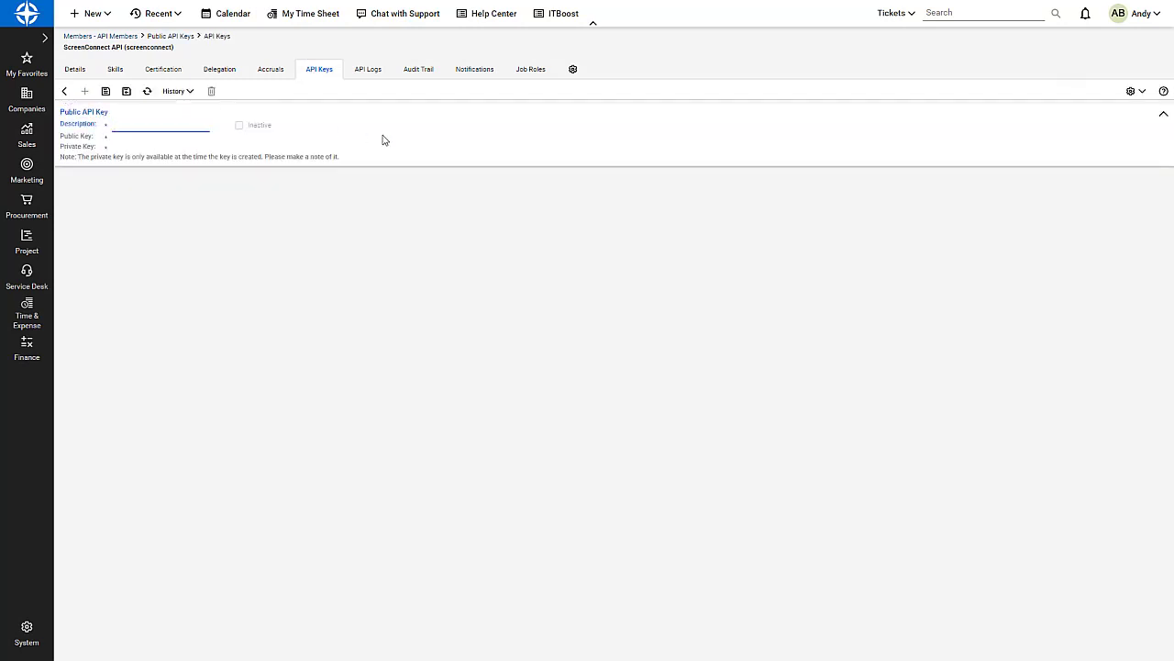
pyautogui.write('ScreenConnect Integration')
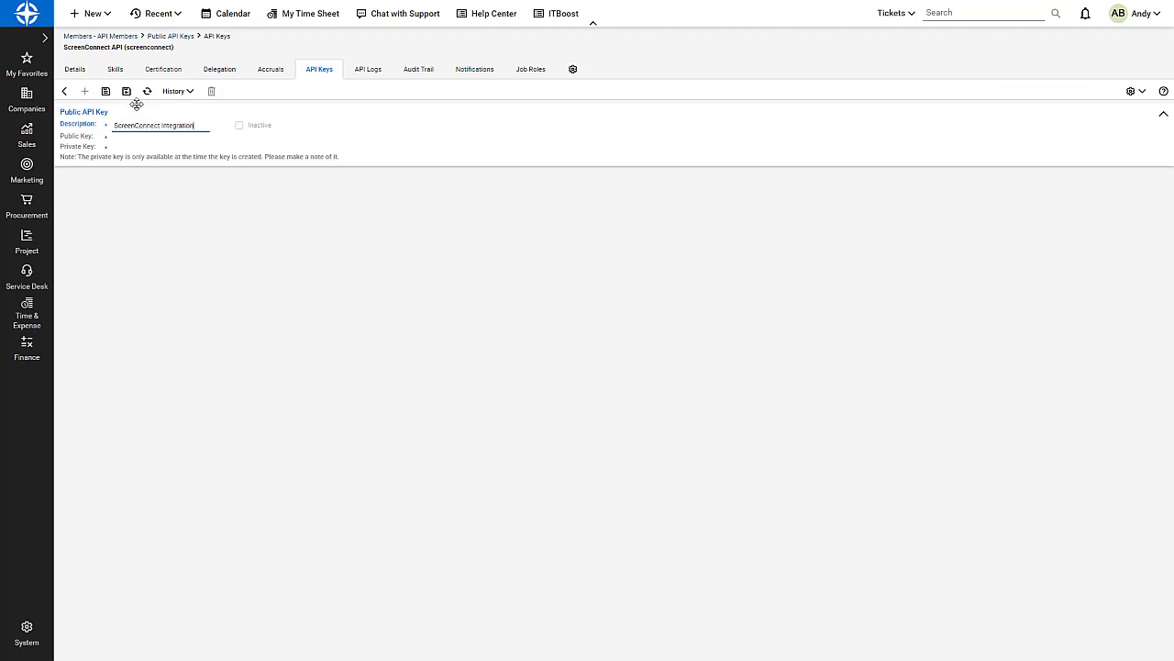
pyautogui.click(106, 92)
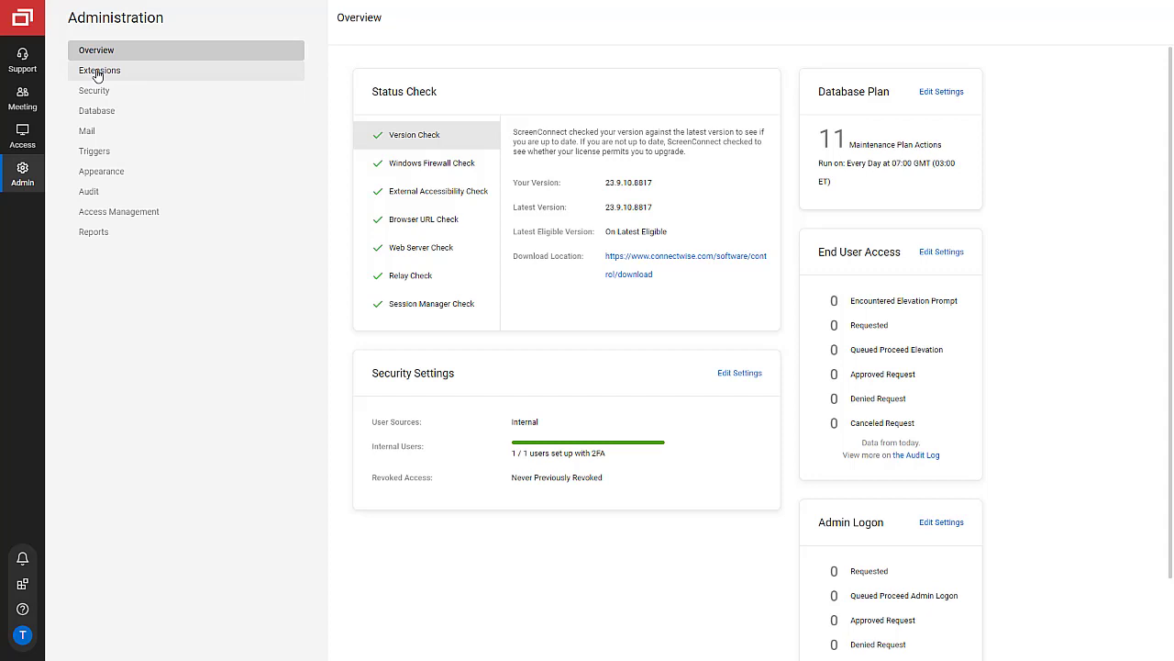
# From Admin > Extensions, install the ConnectWise PSA Integration marketplace extension
pyautogui.click(99, 70)
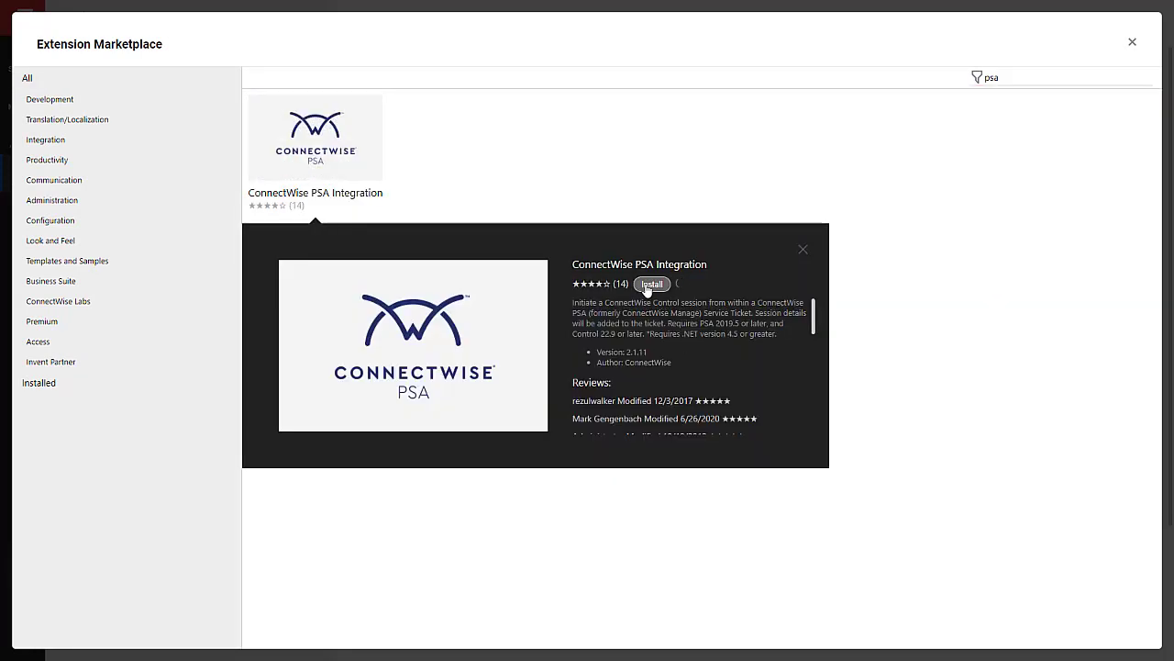
pyautogui.click(651, 282)
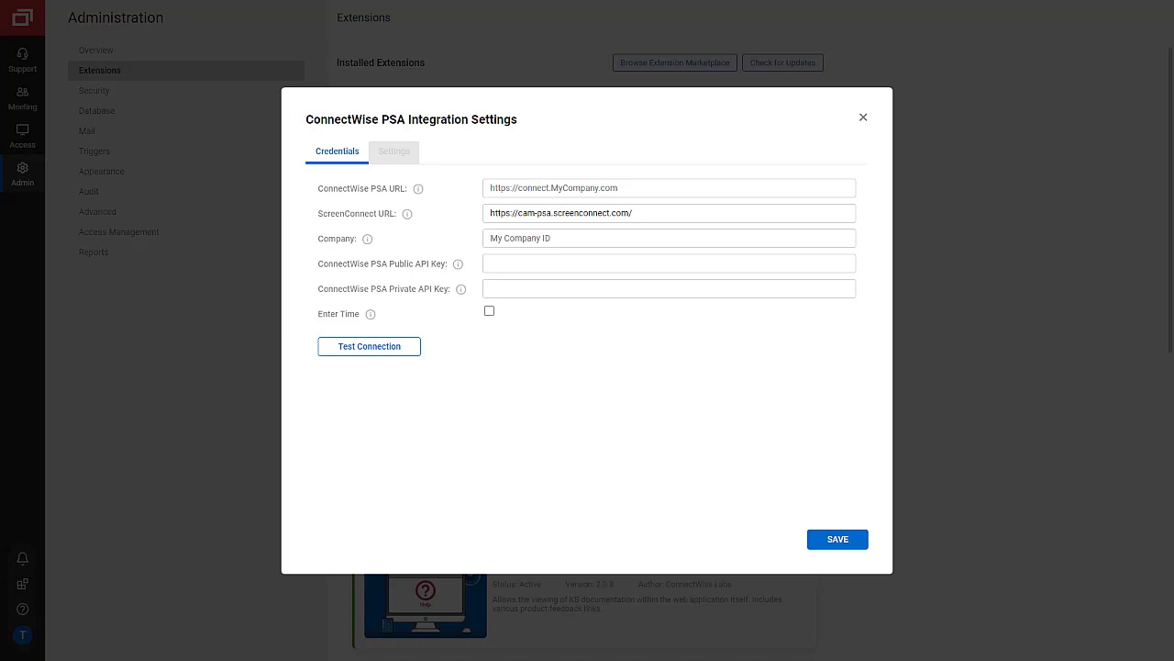
pyautogui.moveTo(426, 226)
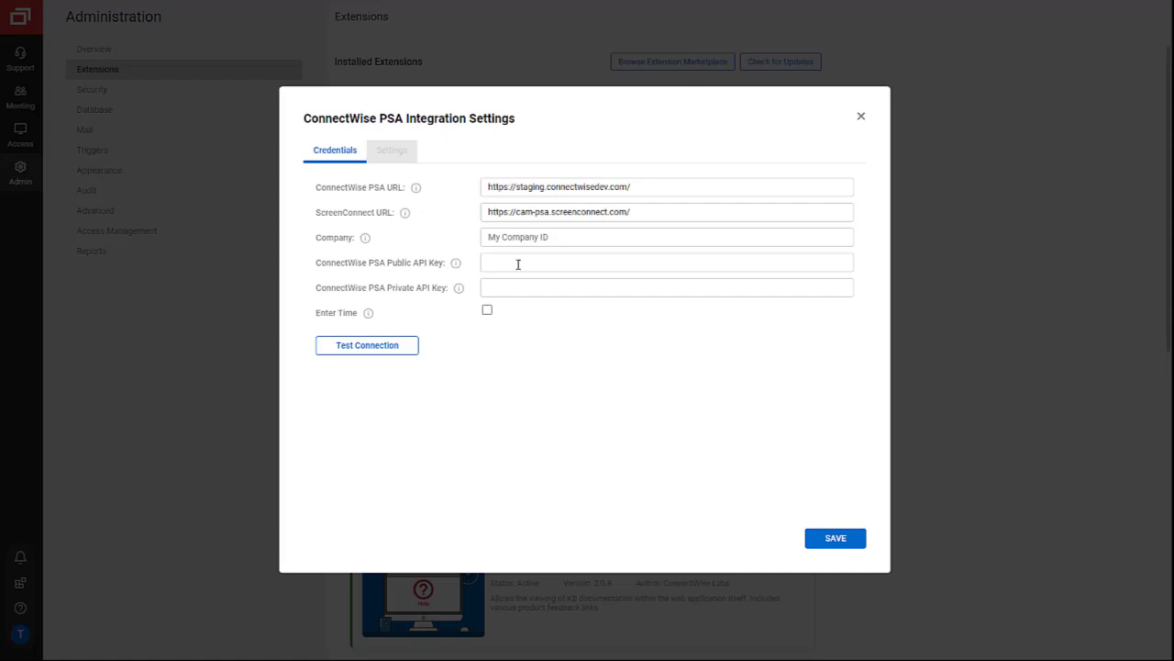
pyautogui.write('cwsupport_c')
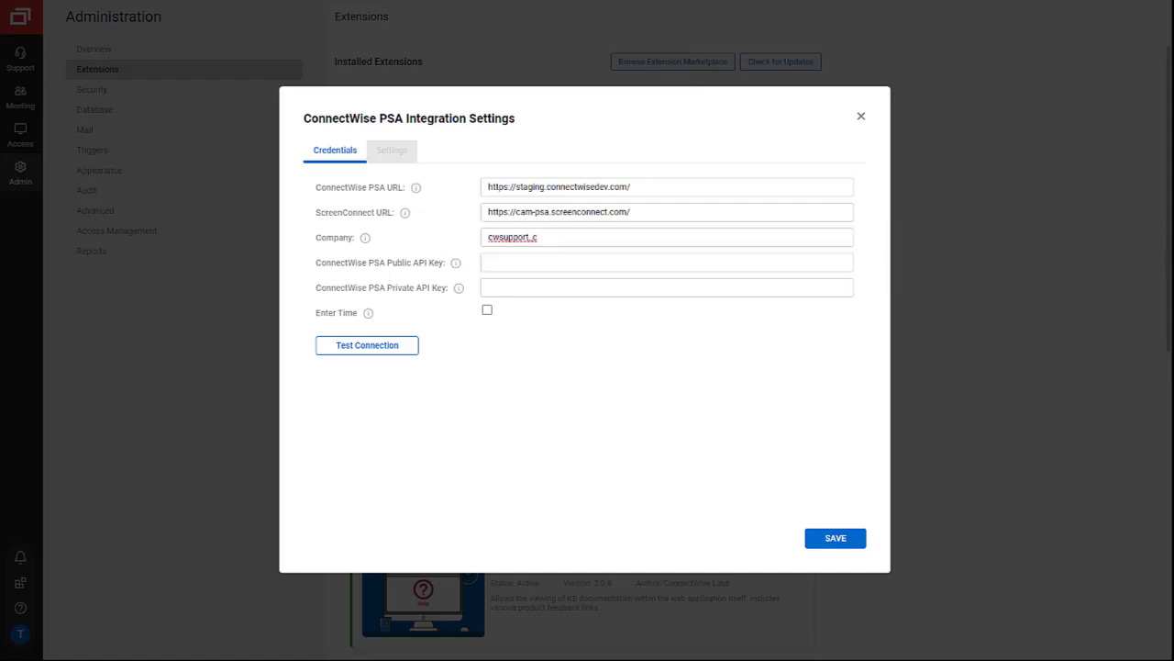
pyautogui.click(668, 286)
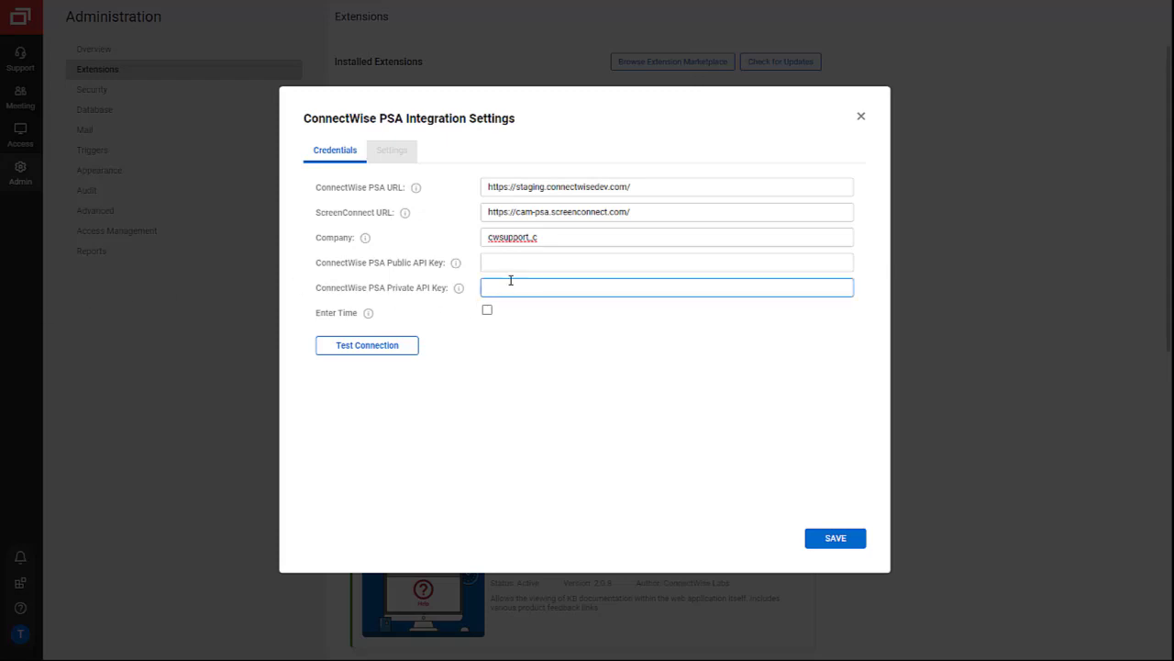
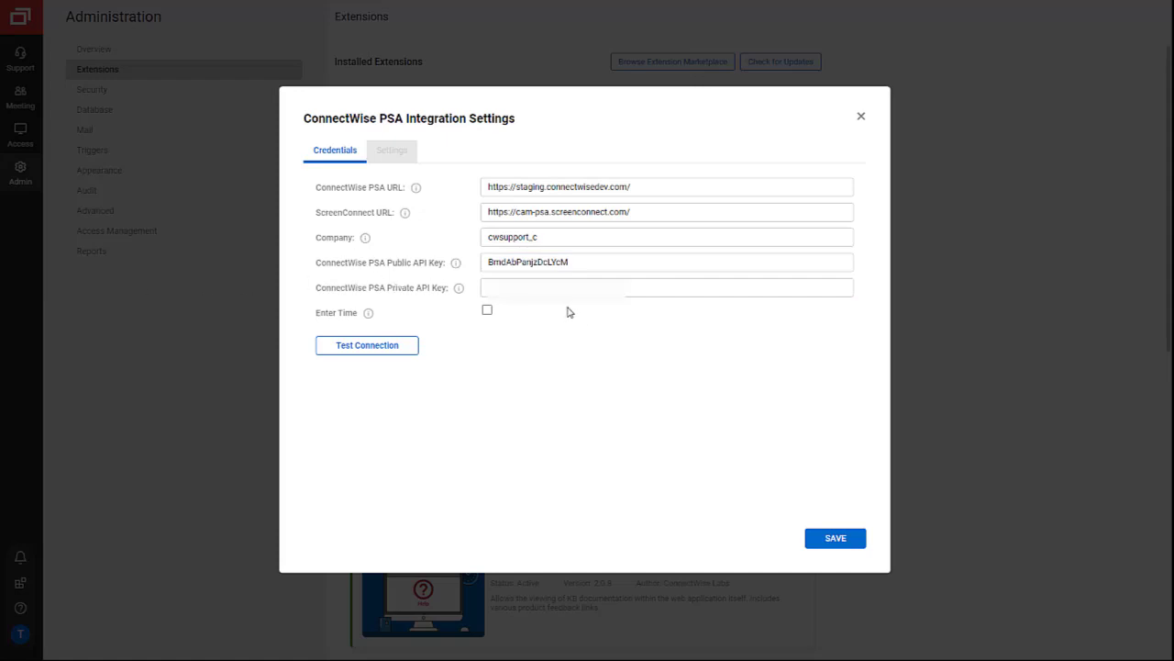
pyautogui.click(668, 286)
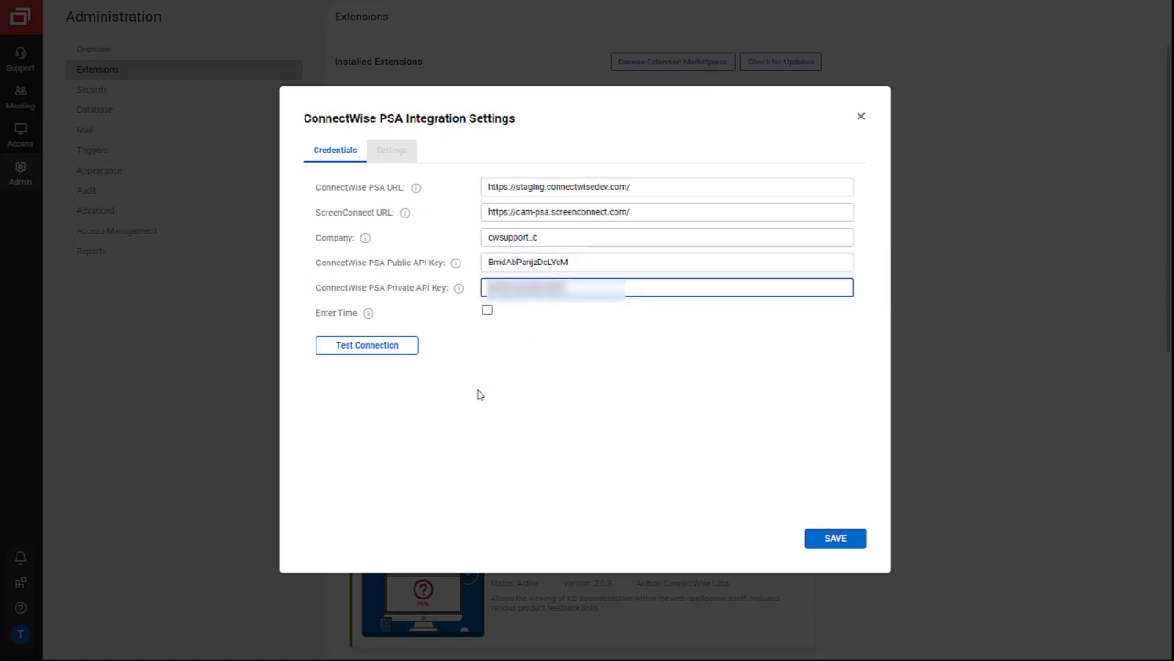
pyautogui.click(367, 345)
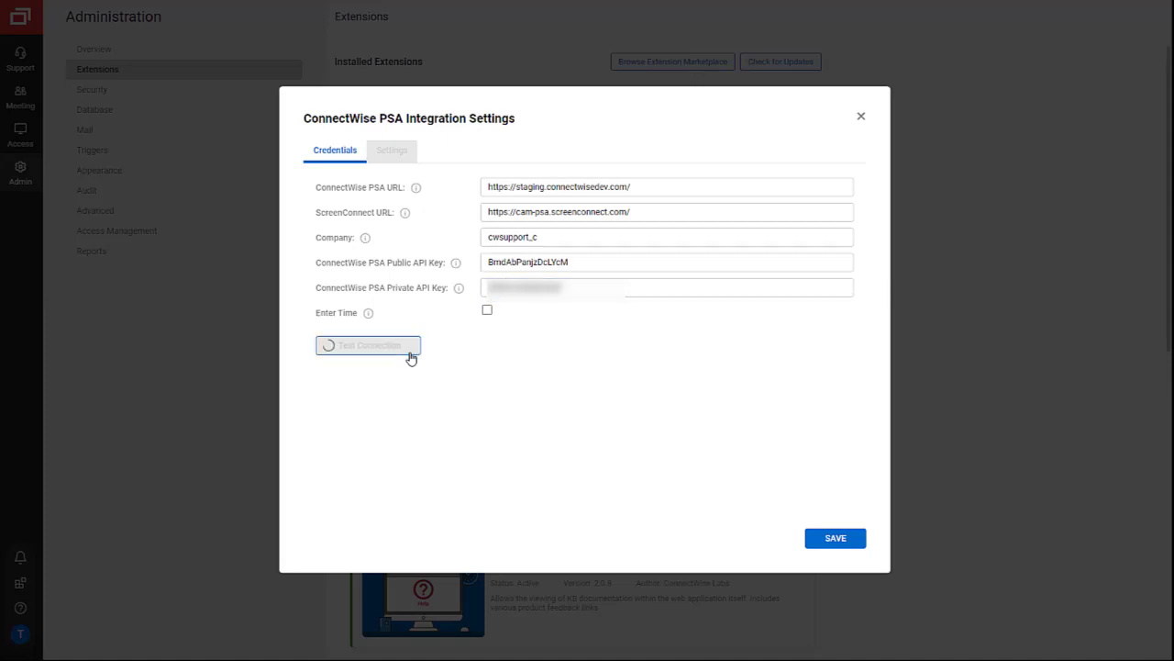
pyautogui.click(367, 345)
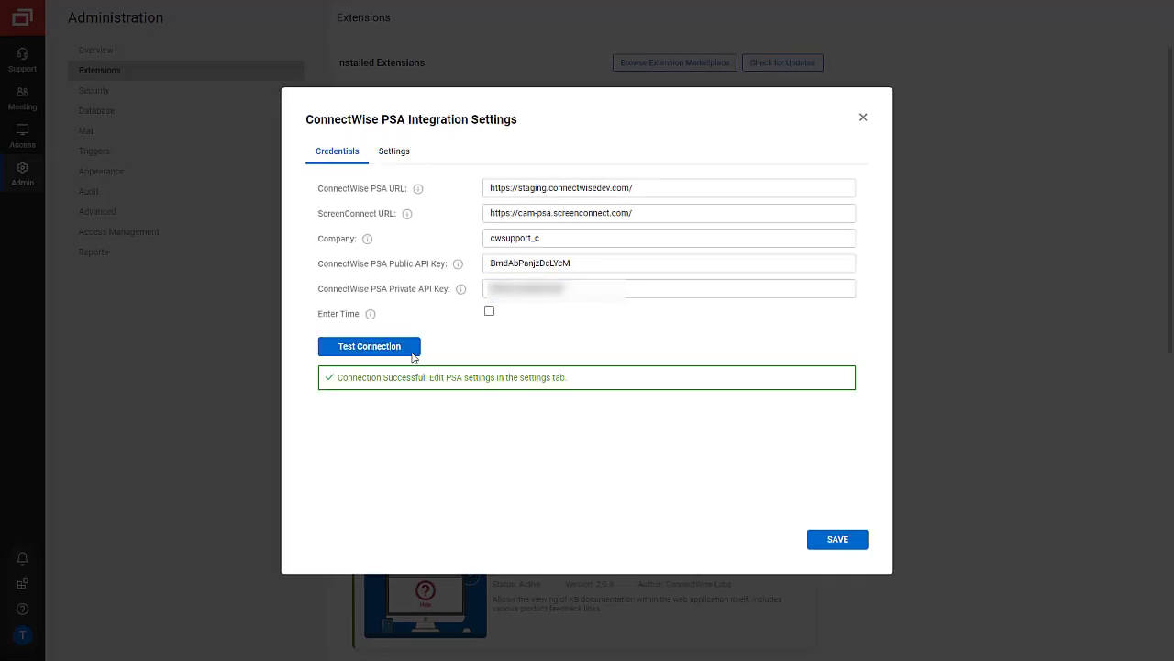
pyautogui.moveTo(413, 360)
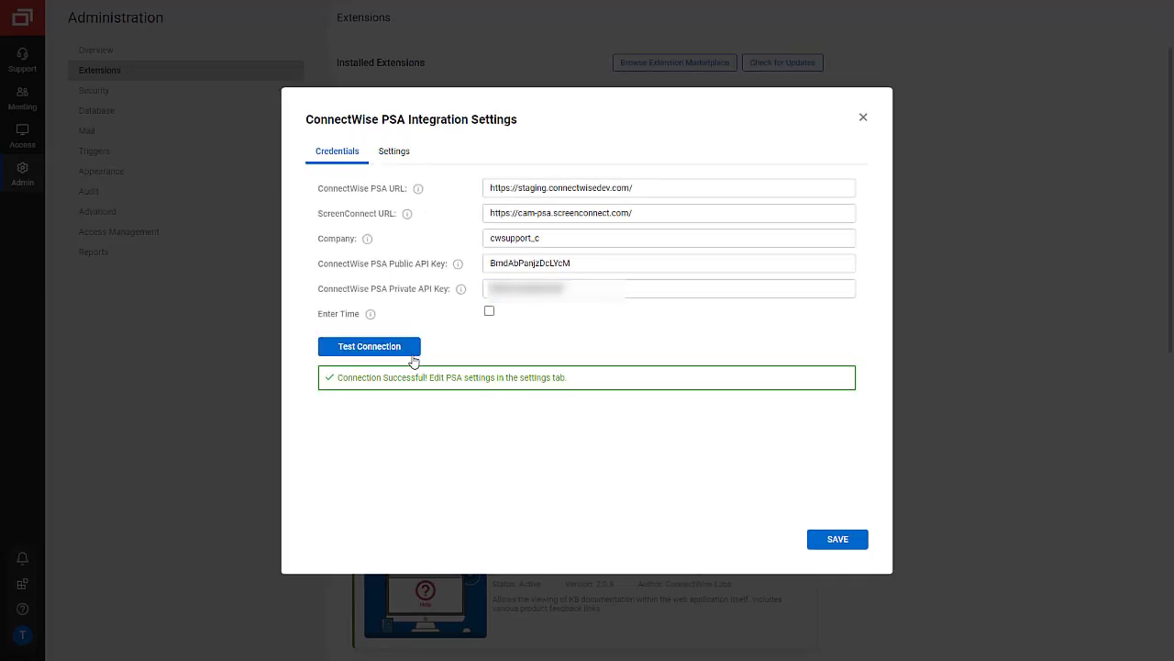
pyautogui.click(393, 150)
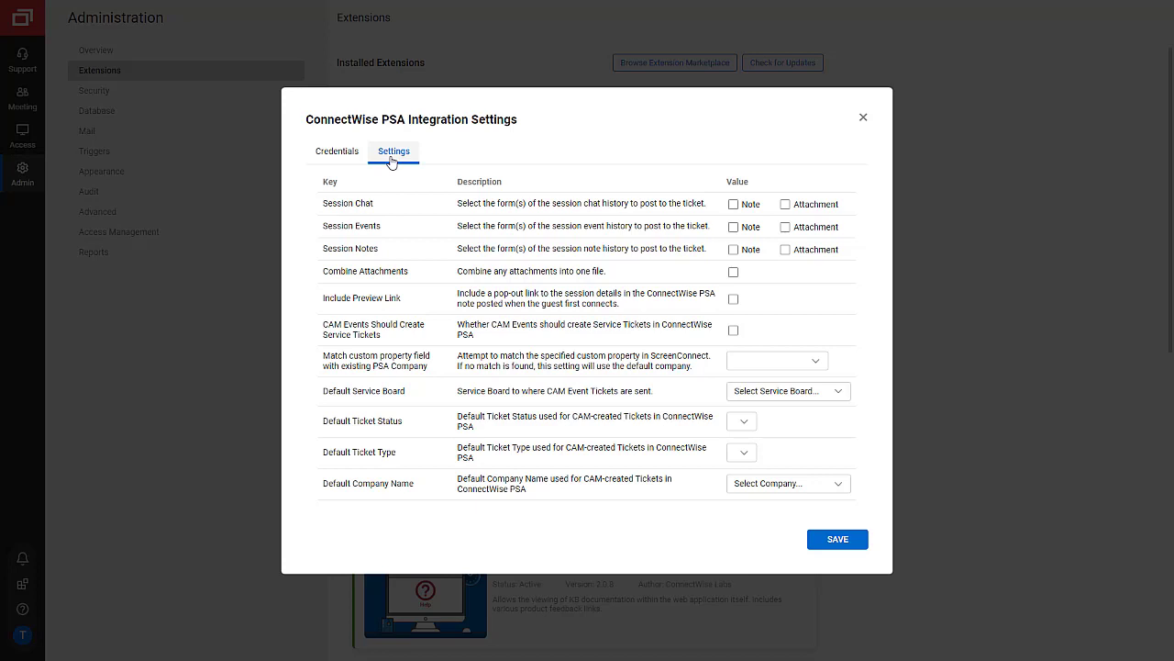
# Enable CAM ticket creation with Help Desk board and In Progress default status
pyautogui.click(734, 330)
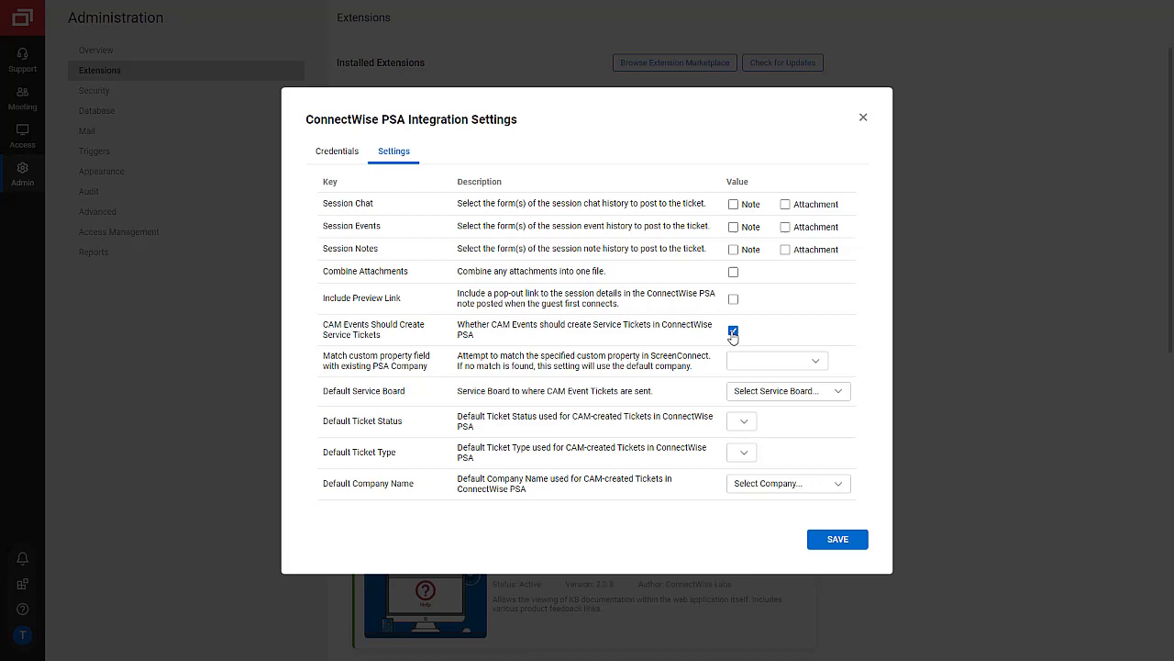
pyautogui.click(785, 389)
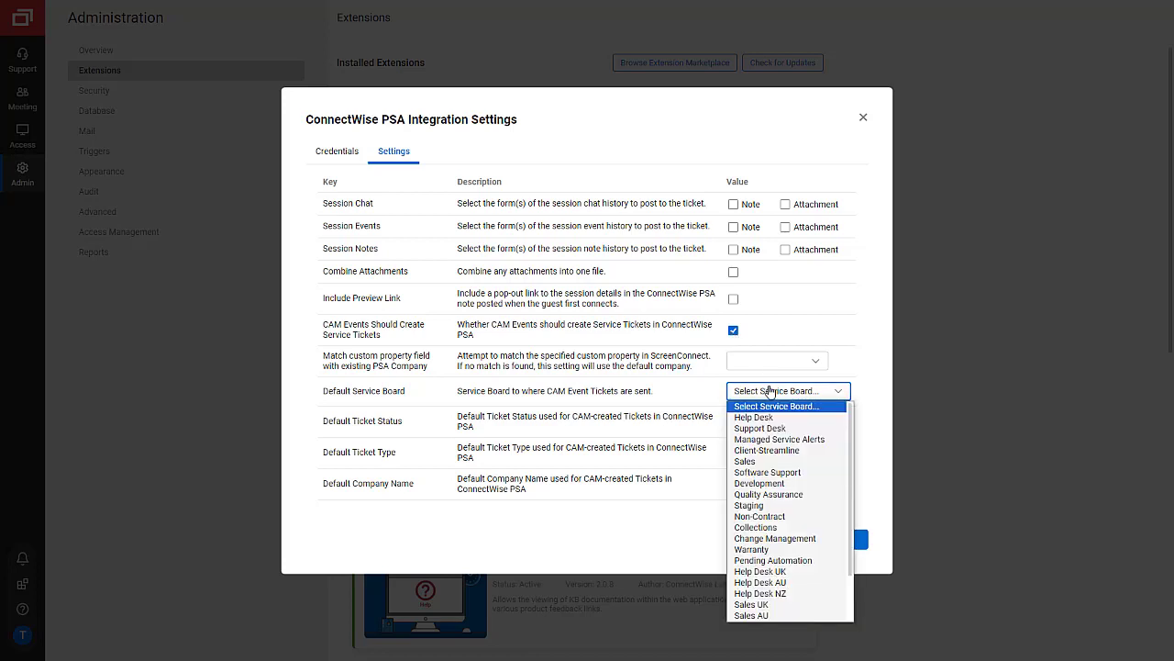
pyautogui.click(753, 418)
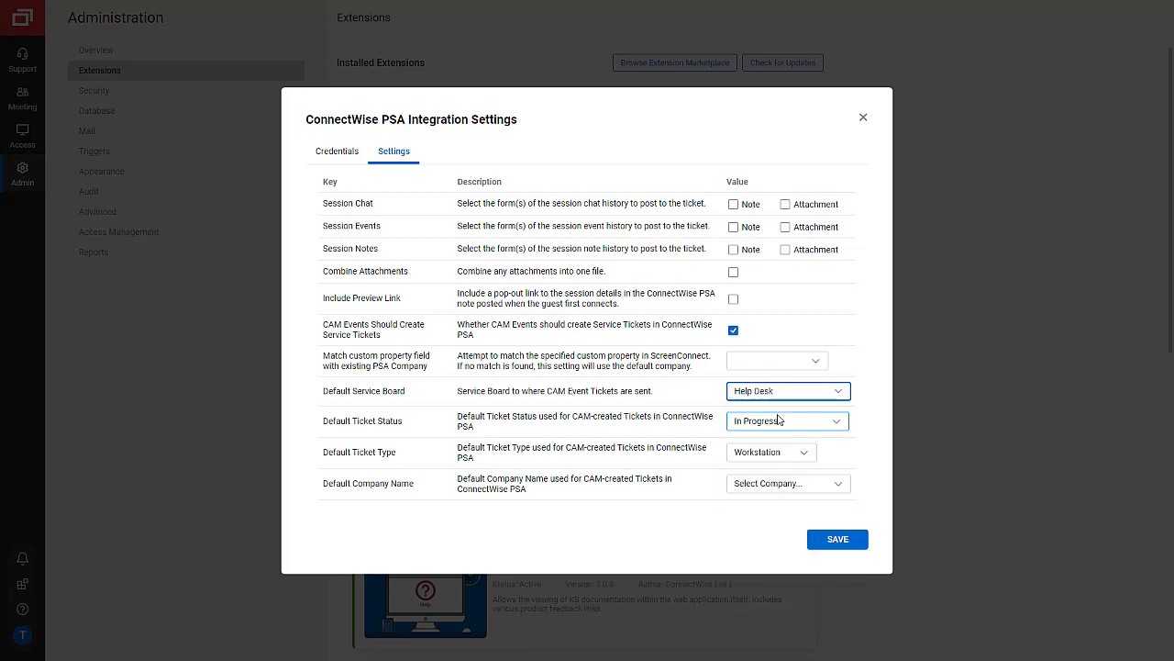
pyautogui.click(785, 420)
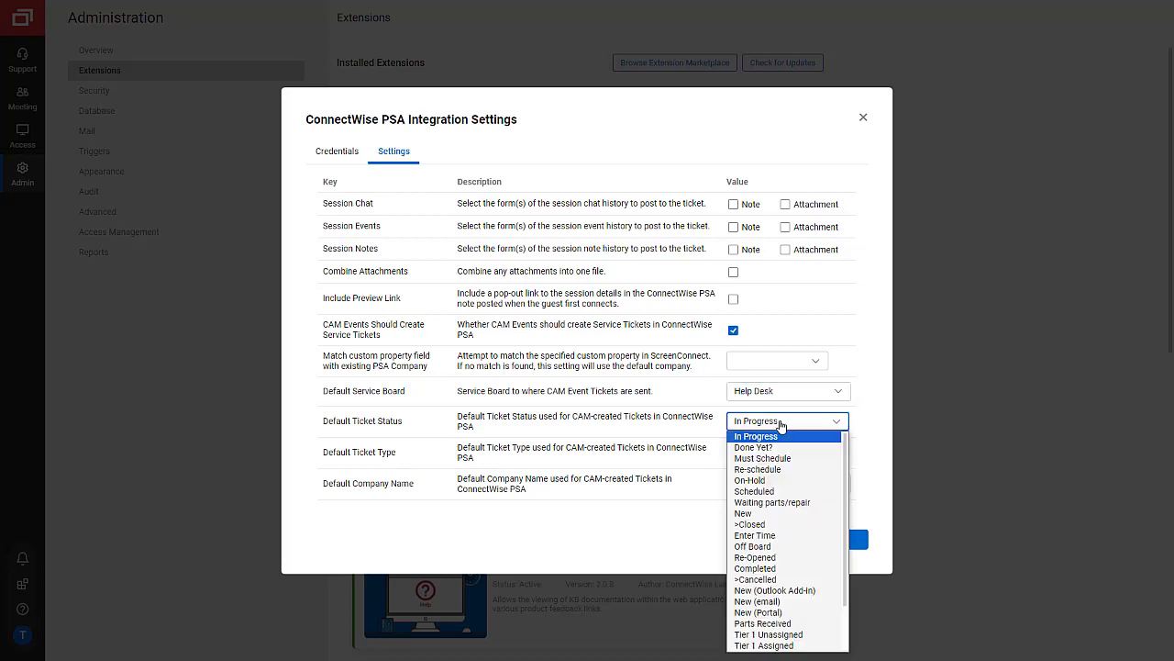
pyautogui.click(754, 437)
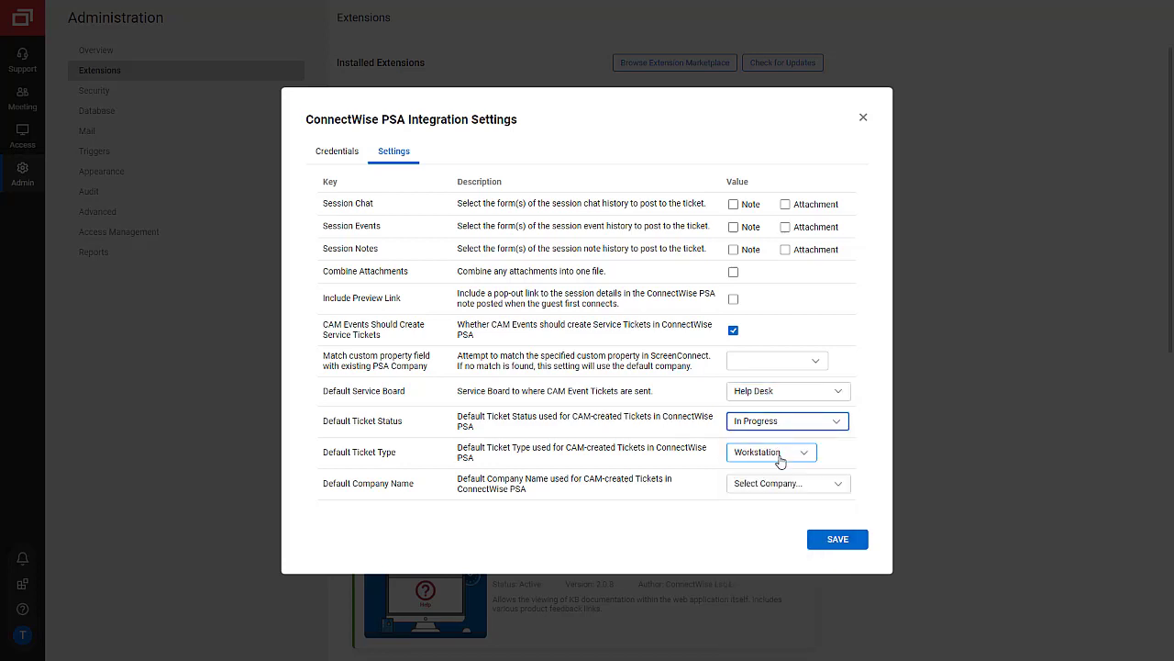
# Set default ticket type Workstation and company My Company, then save the integration settings
pyautogui.click(771, 452)
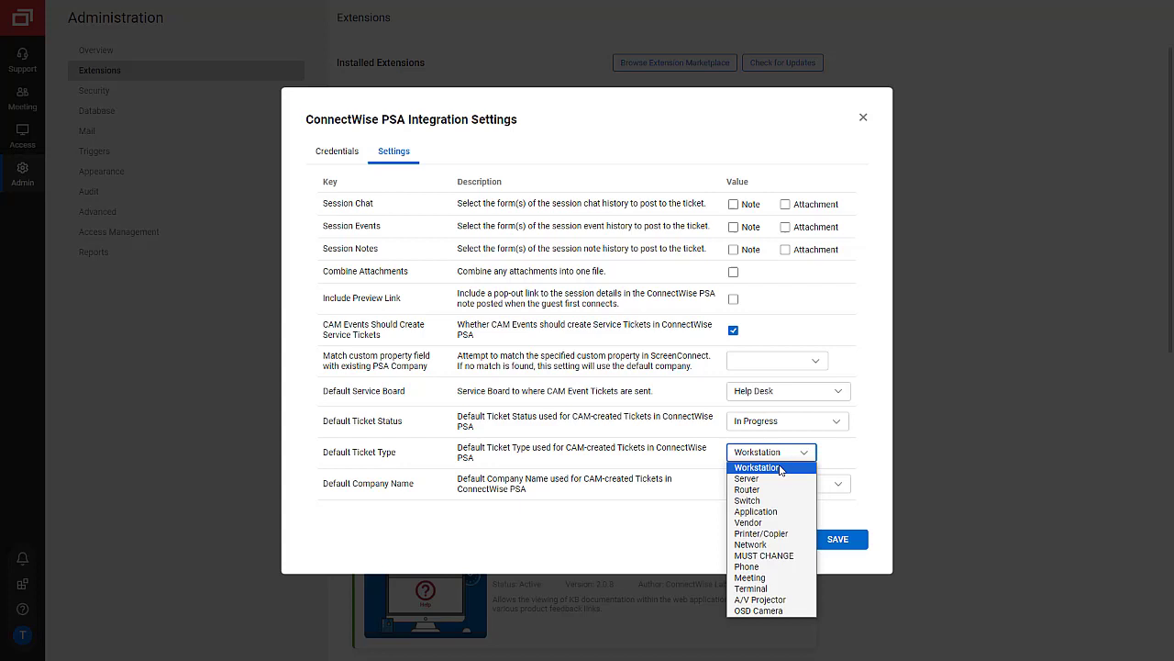
pyautogui.click(785, 483)
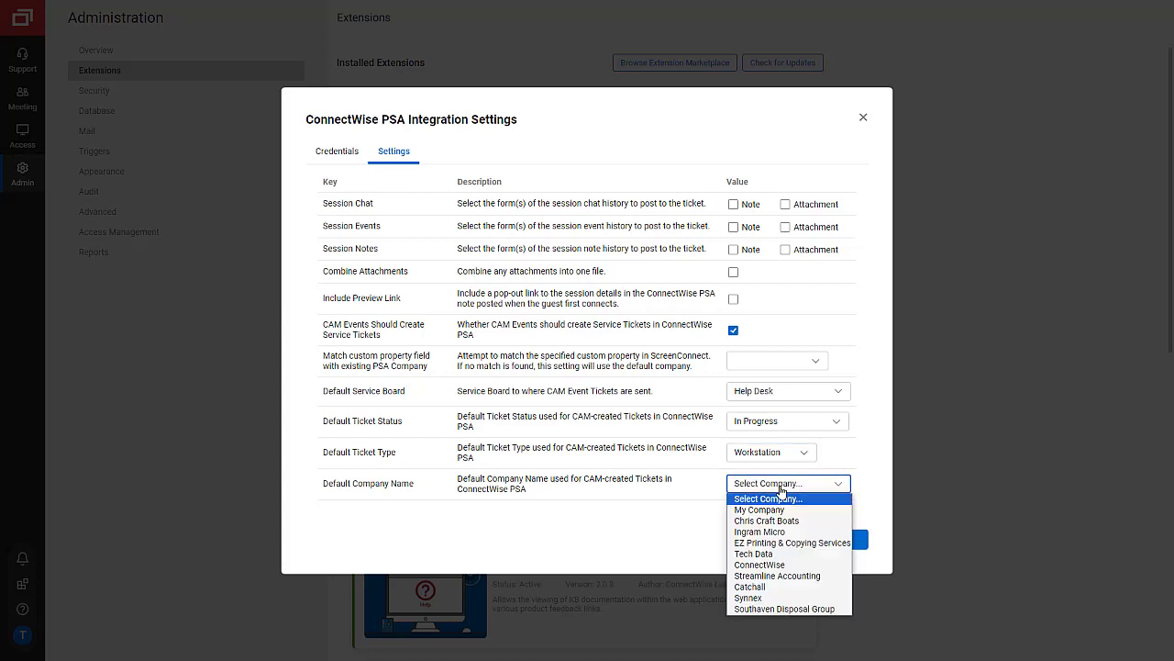
pyautogui.click(759, 510)
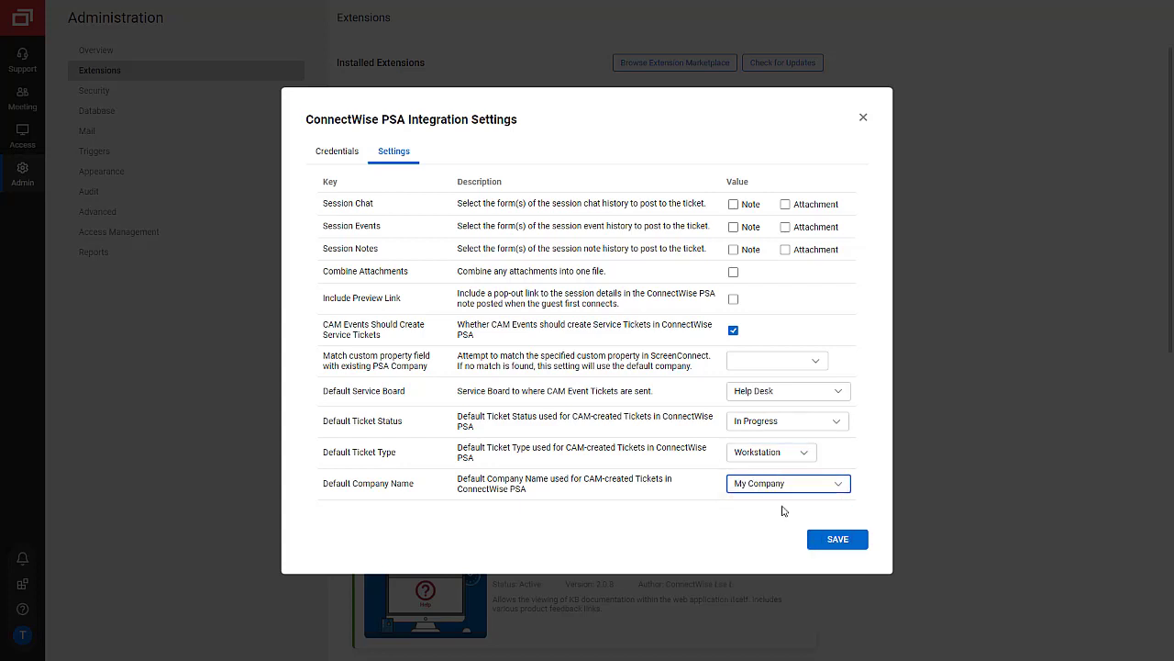
pyautogui.click(837, 539)
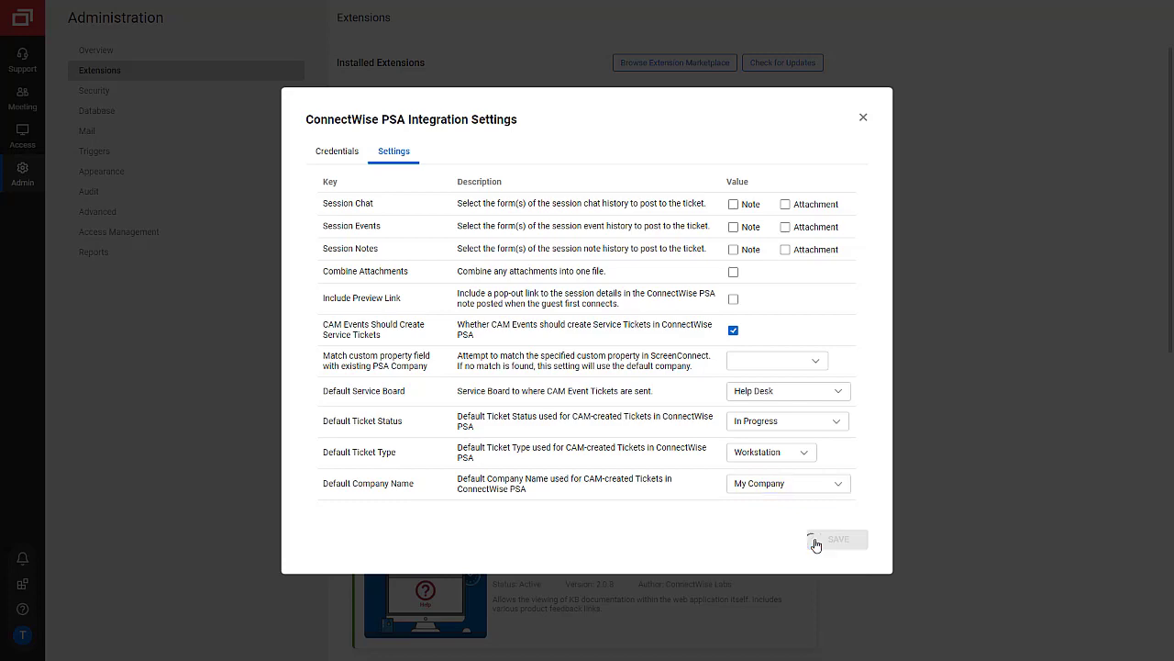
pyautogui.click(836, 540)
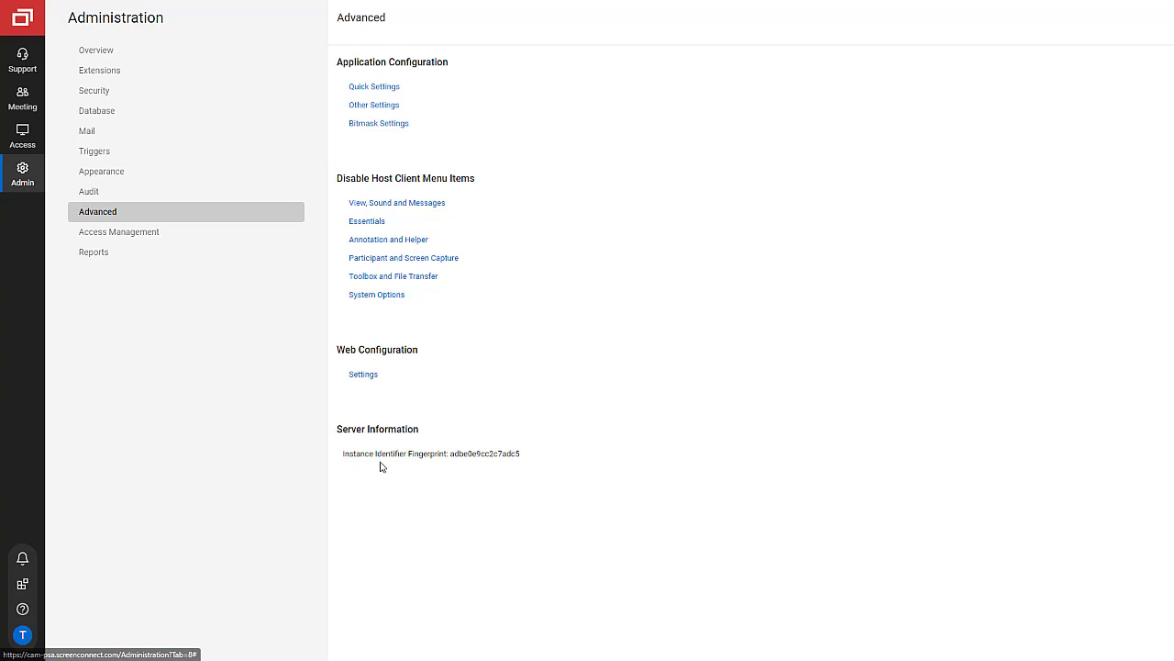
pyautogui.moveTo(378, 463)
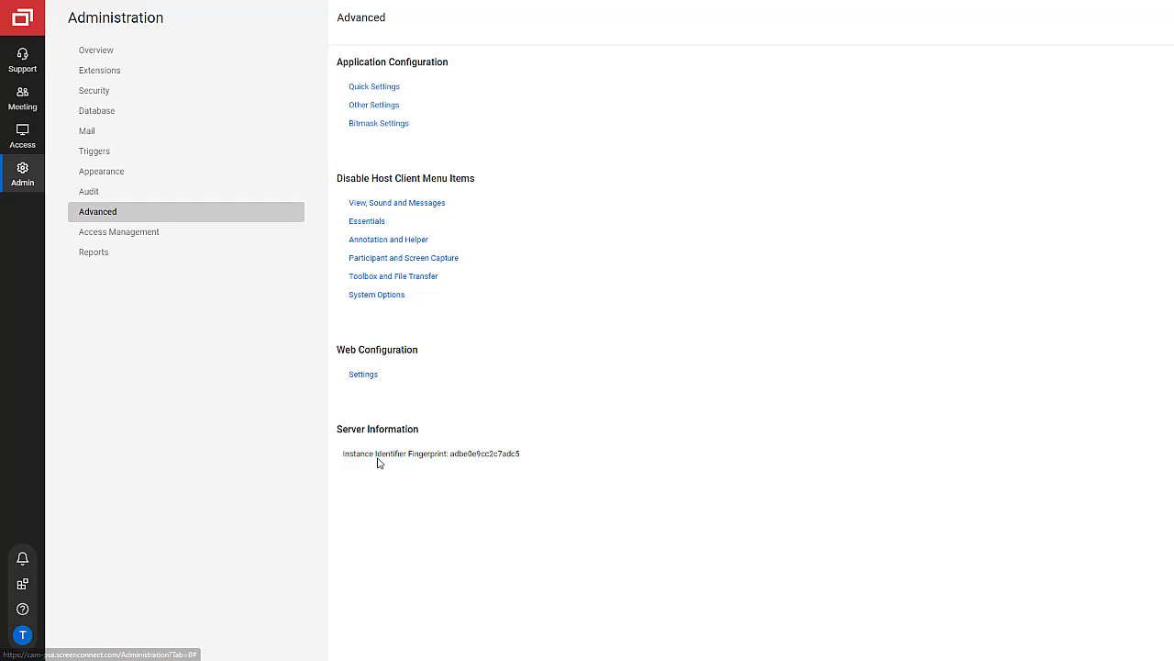
# In Web Configuration Settings, set SameSite Cookie Attribute to None and Save & Apply
pyautogui.click(375, 86)
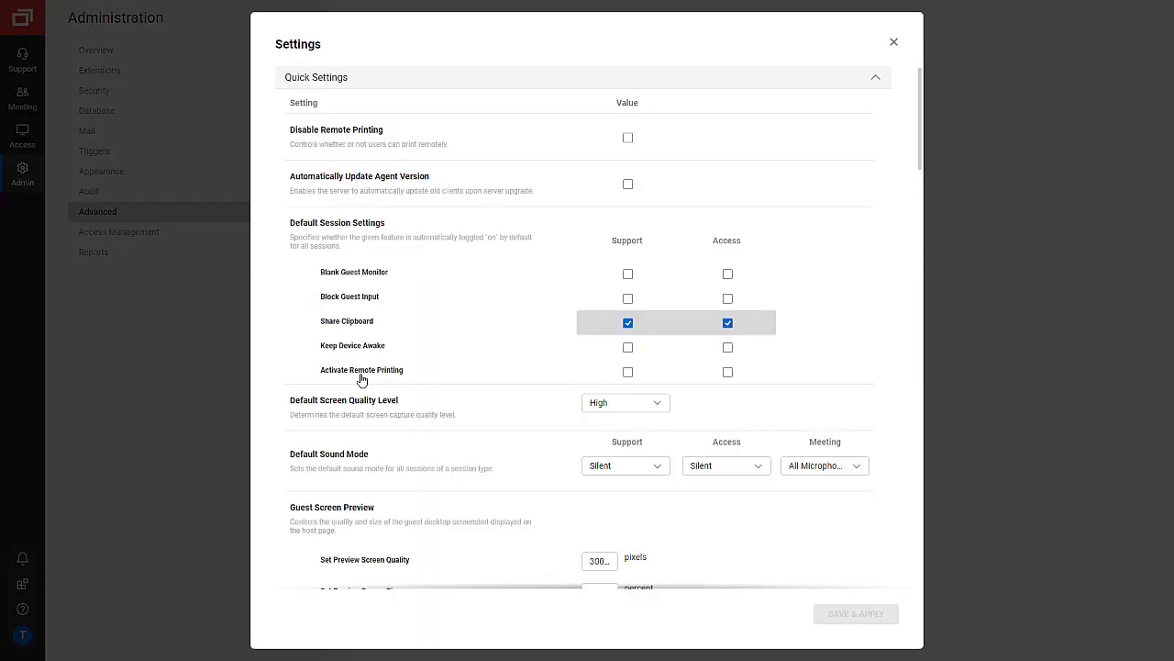
pyautogui.scroll(-3)
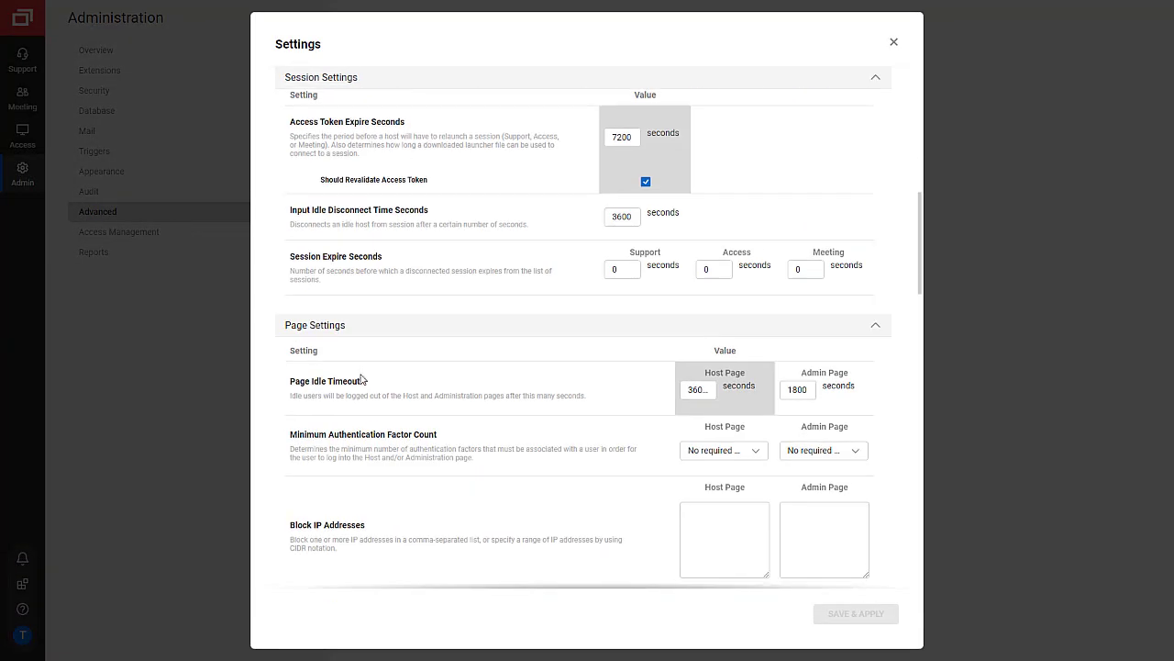
pyautogui.scroll(-3)
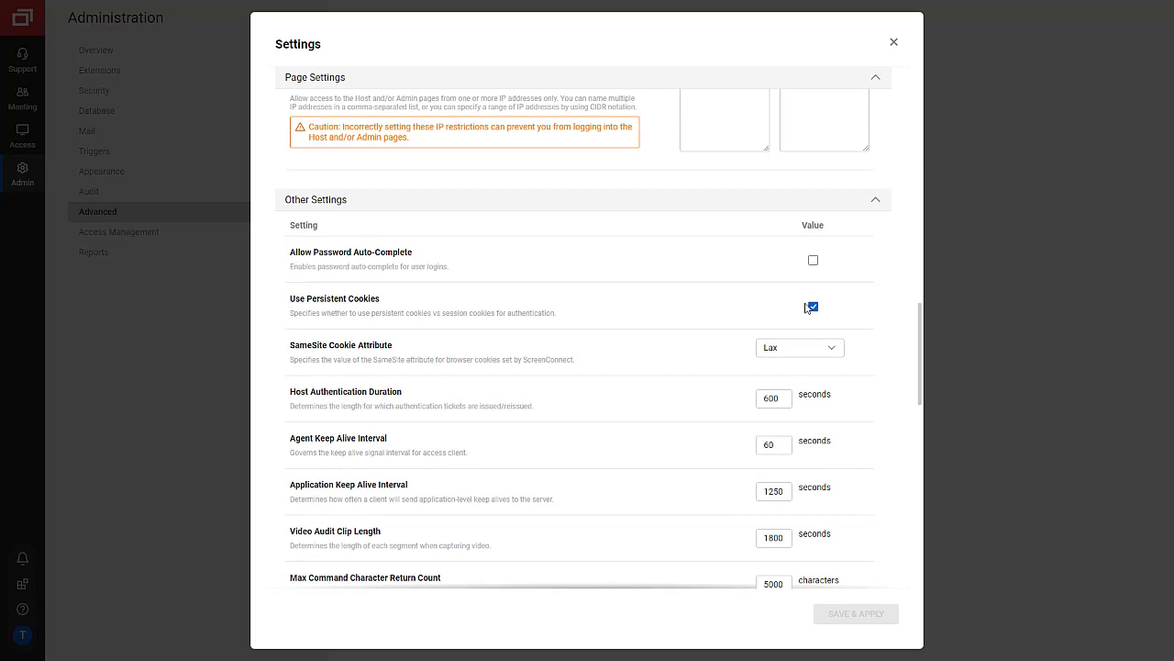
pyautogui.click(798, 347)
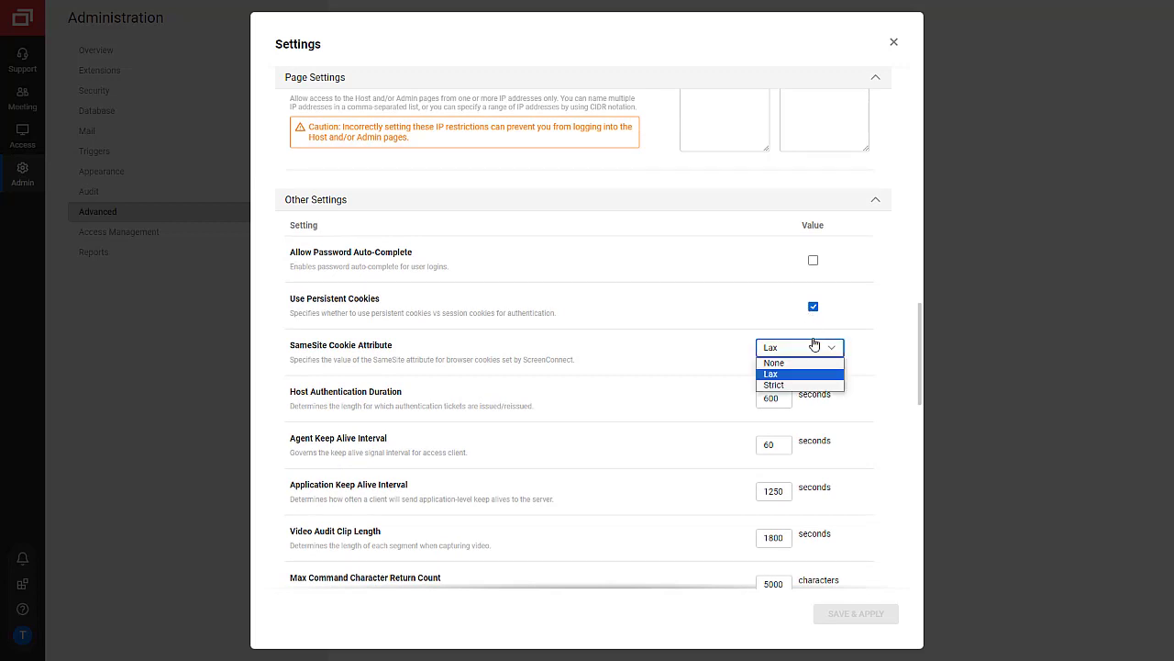
pyautogui.click(775, 363)
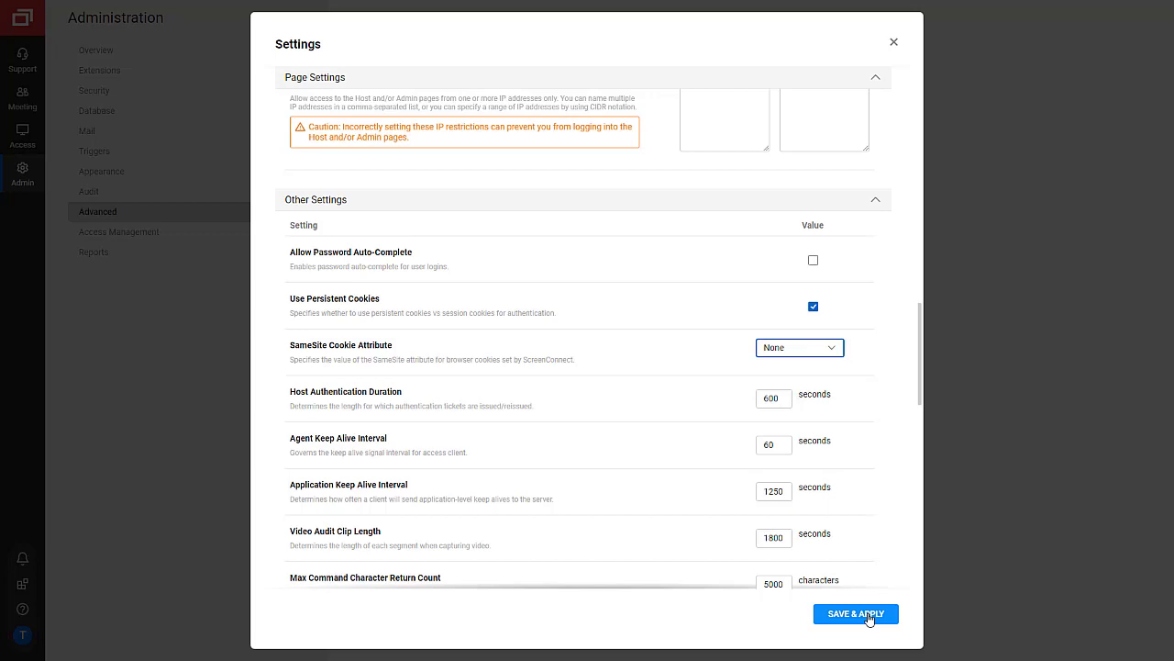
pyautogui.click(855, 613)
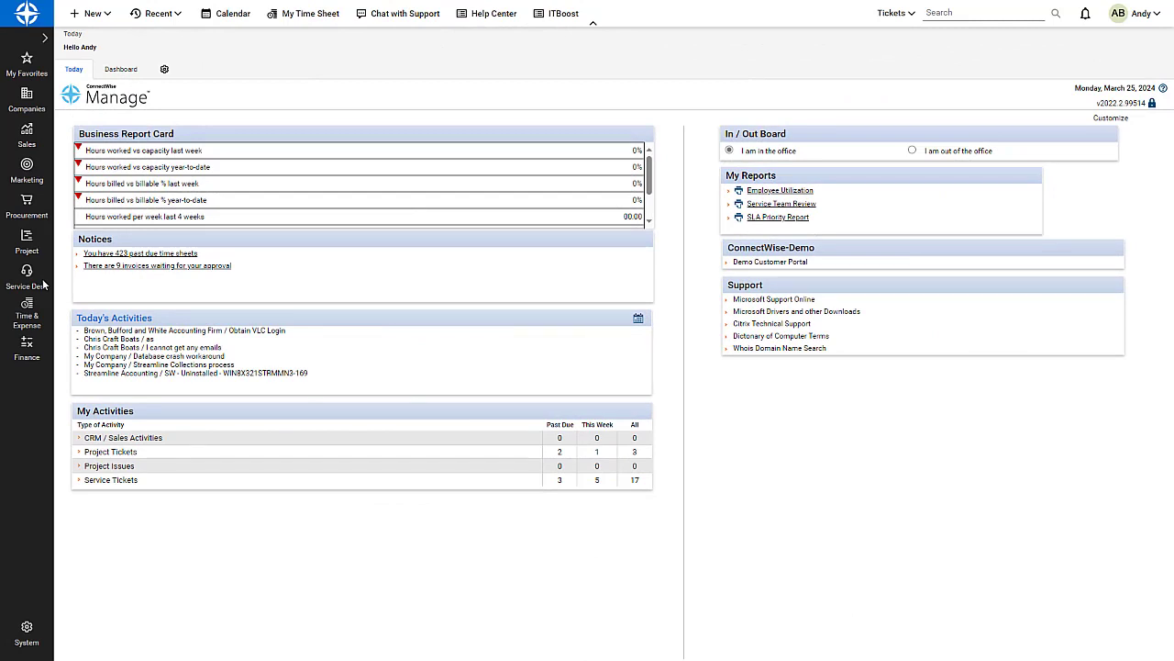
pyautogui.moveTo(26, 279)
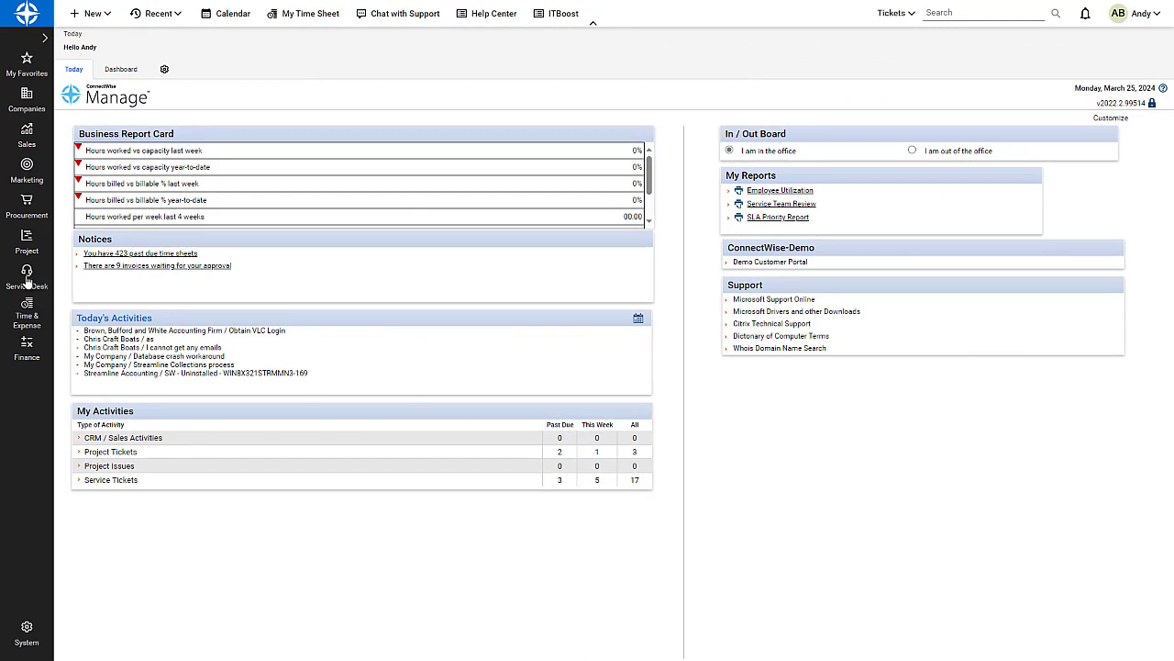
# Open the top Chris Craft Boats ticket on the Help Desk board and bring up its pod configuration
pyautogui.click(26, 279)
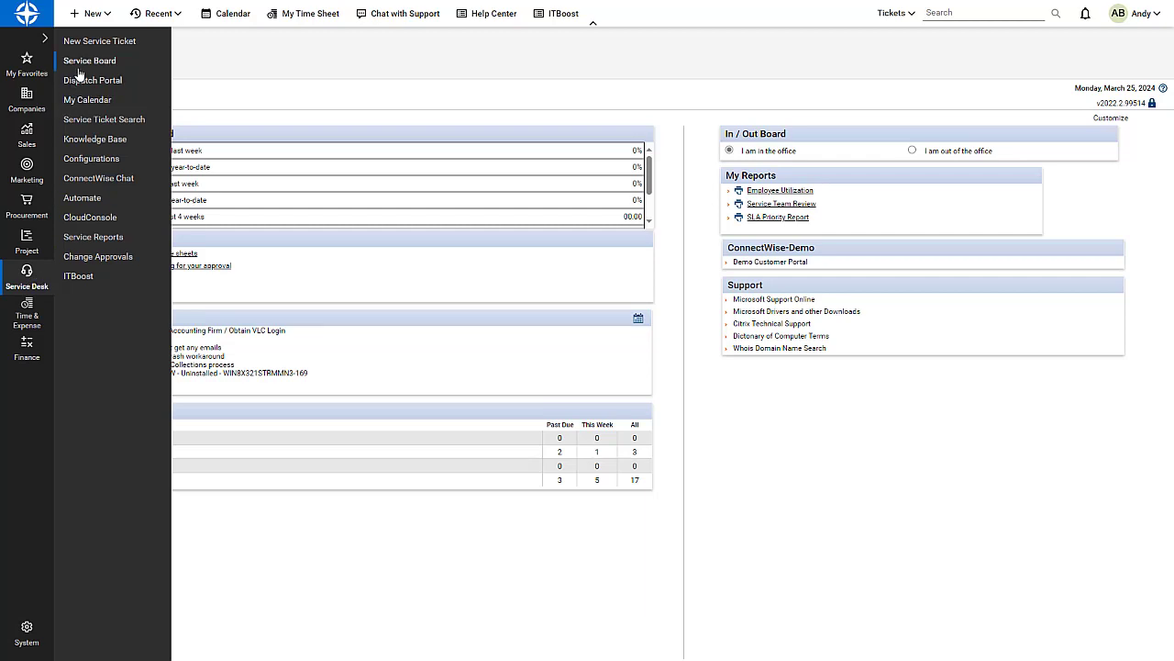
pyautogui.click(88, 58)
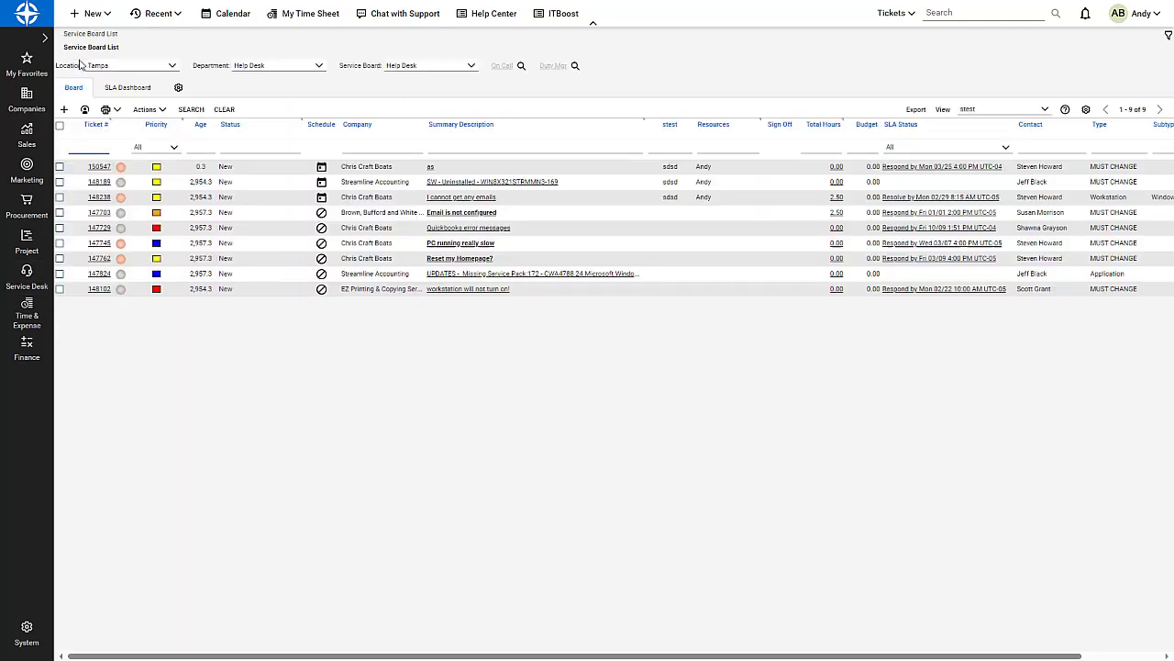
pyautogui.click(430, 165)
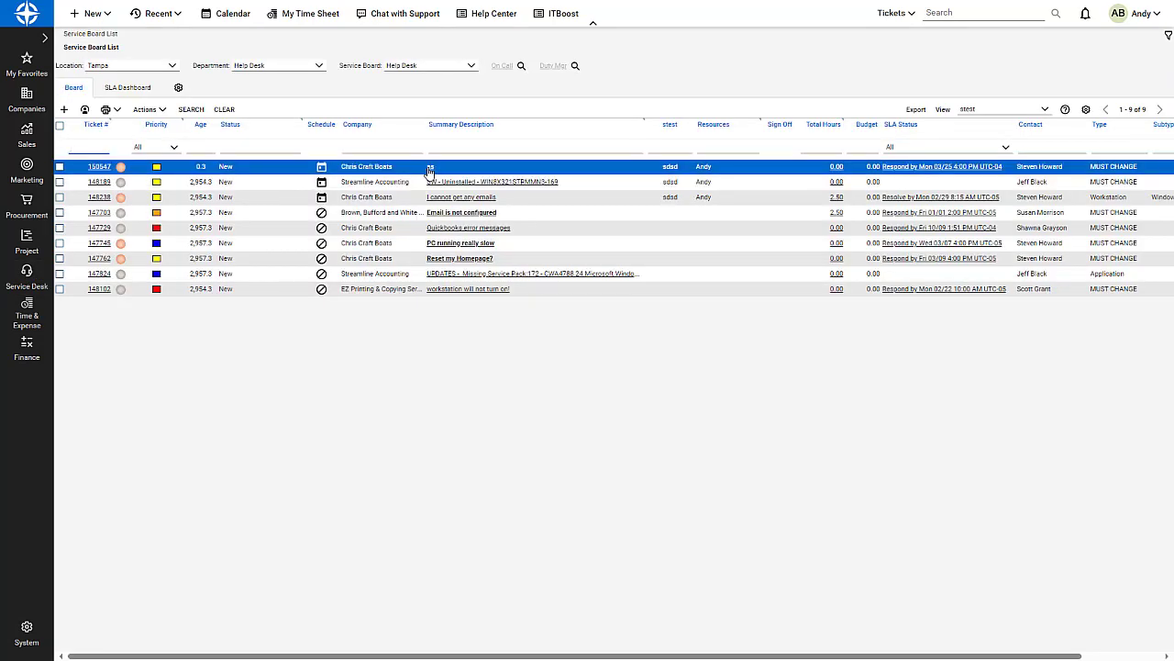
pyautogui.click(99, 165)
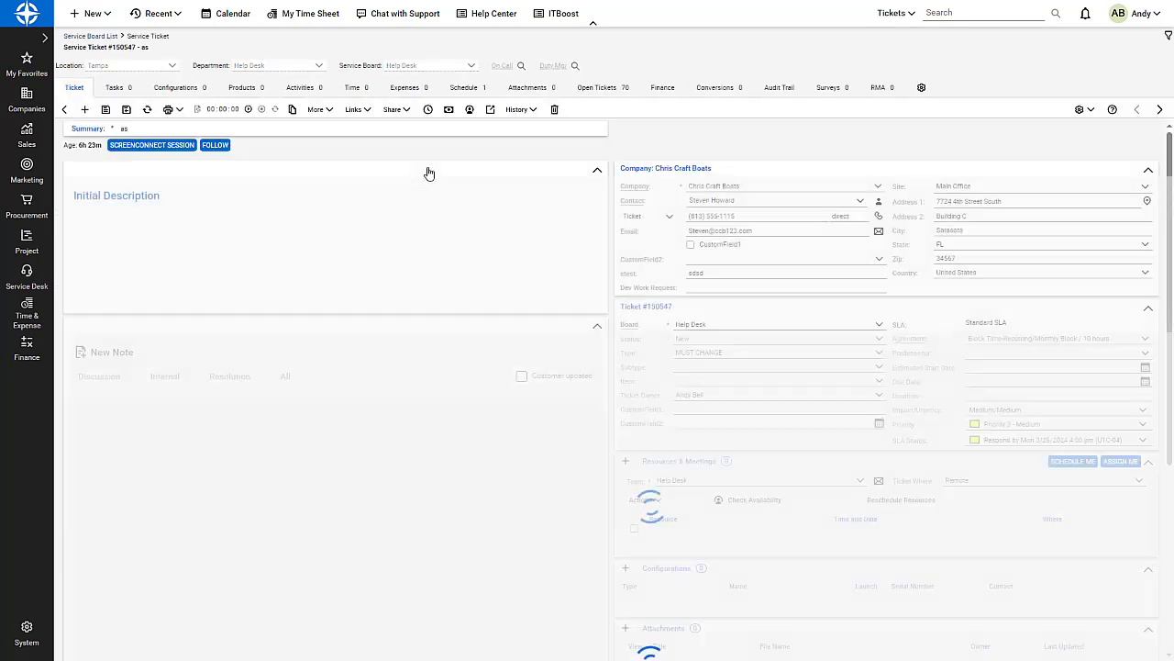
pyautogui.scroll(-3)
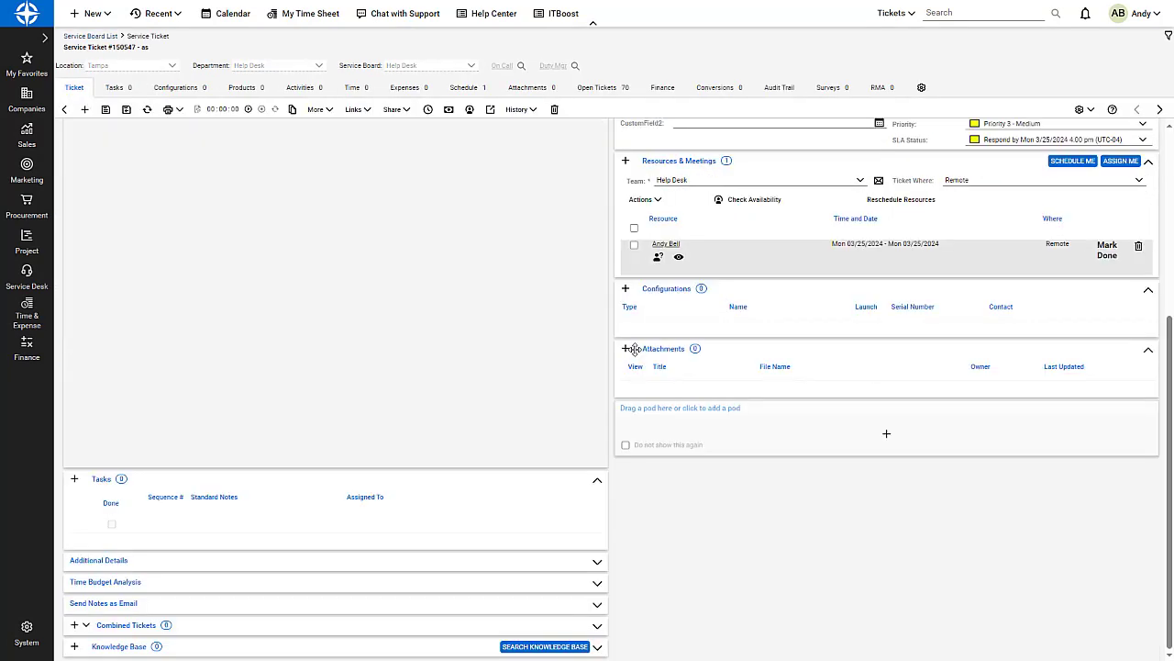
pyautogui.click(886, 433)
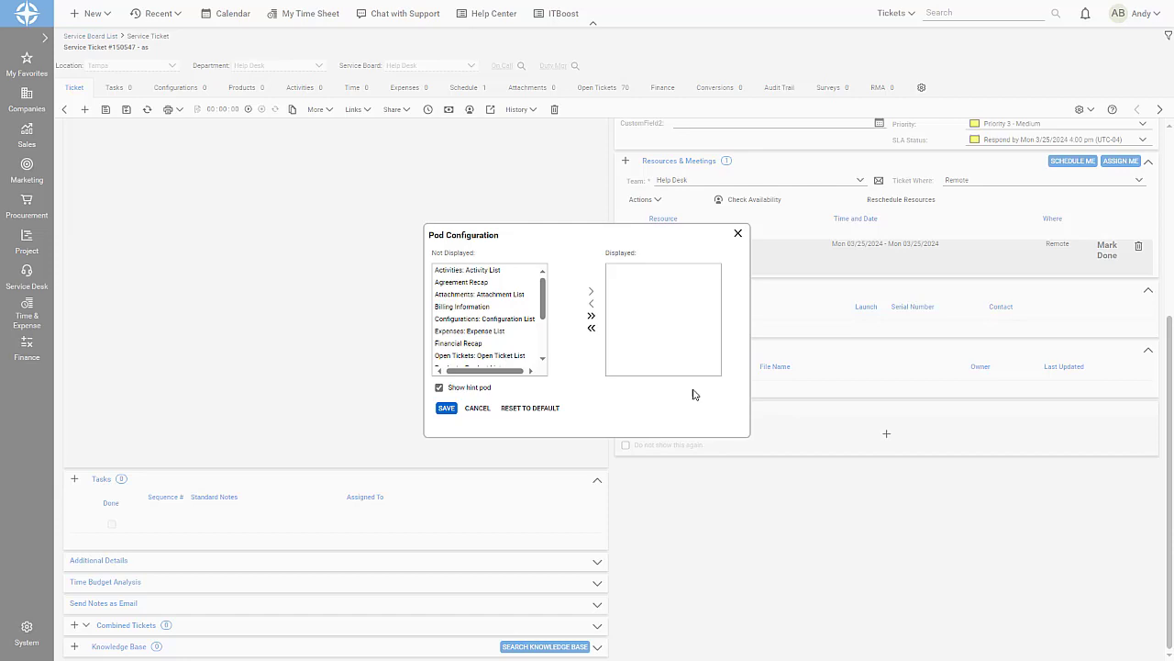
# Move the ConnectWise Access Management pod to Displayed and save the pod layout
pyautogui.scroll(-3)
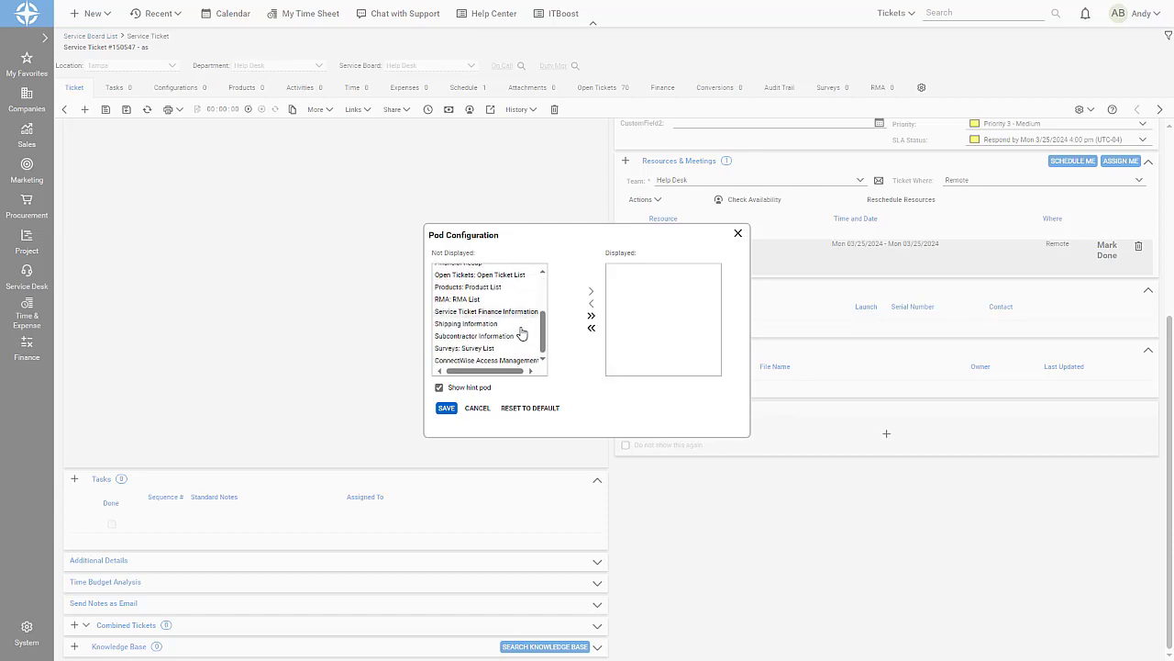
pyautogui.click(486, 360)
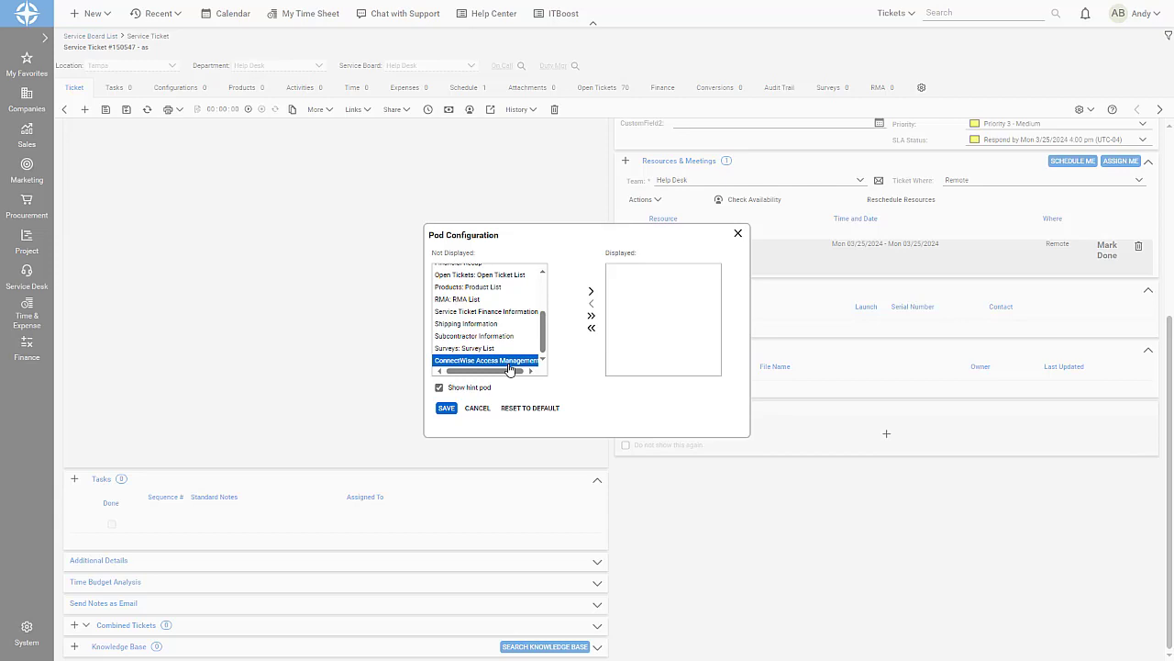
pyautogui.click(590, 289)
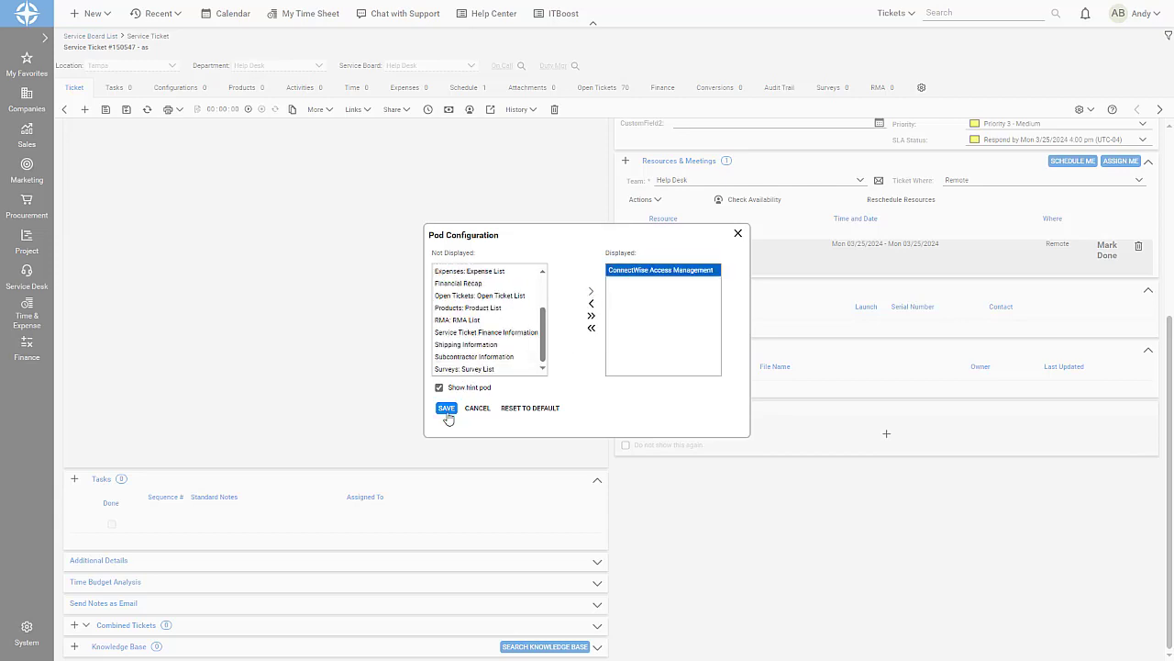
pyautogui.click(446, 407)
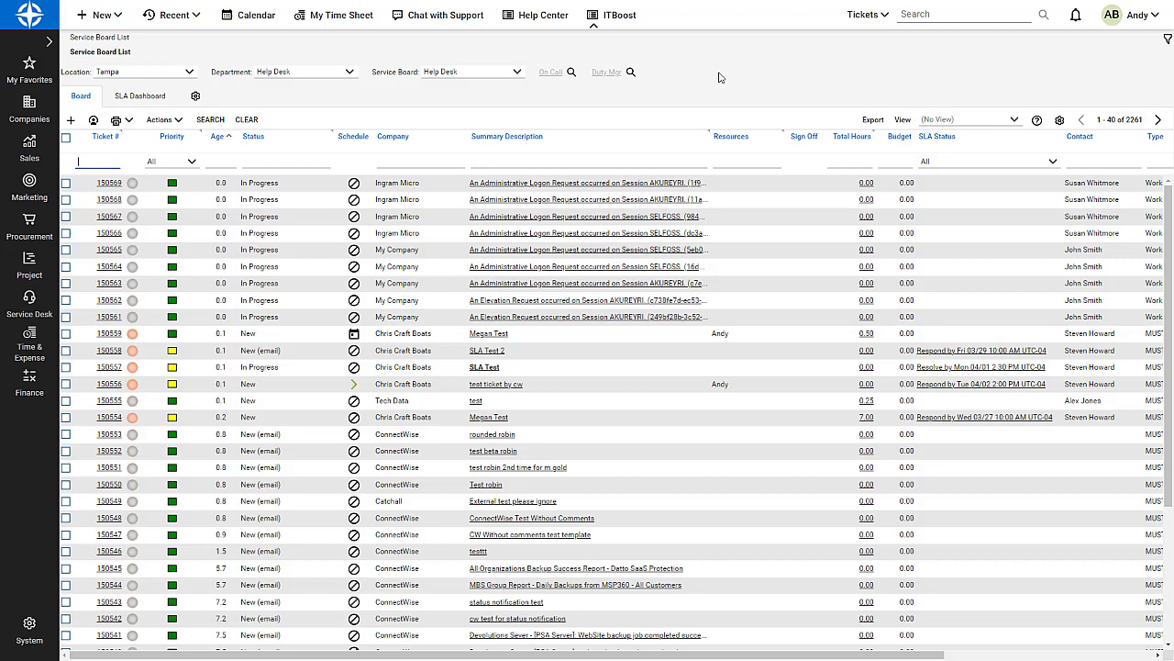
pyautogui.moveTo(752, 77)
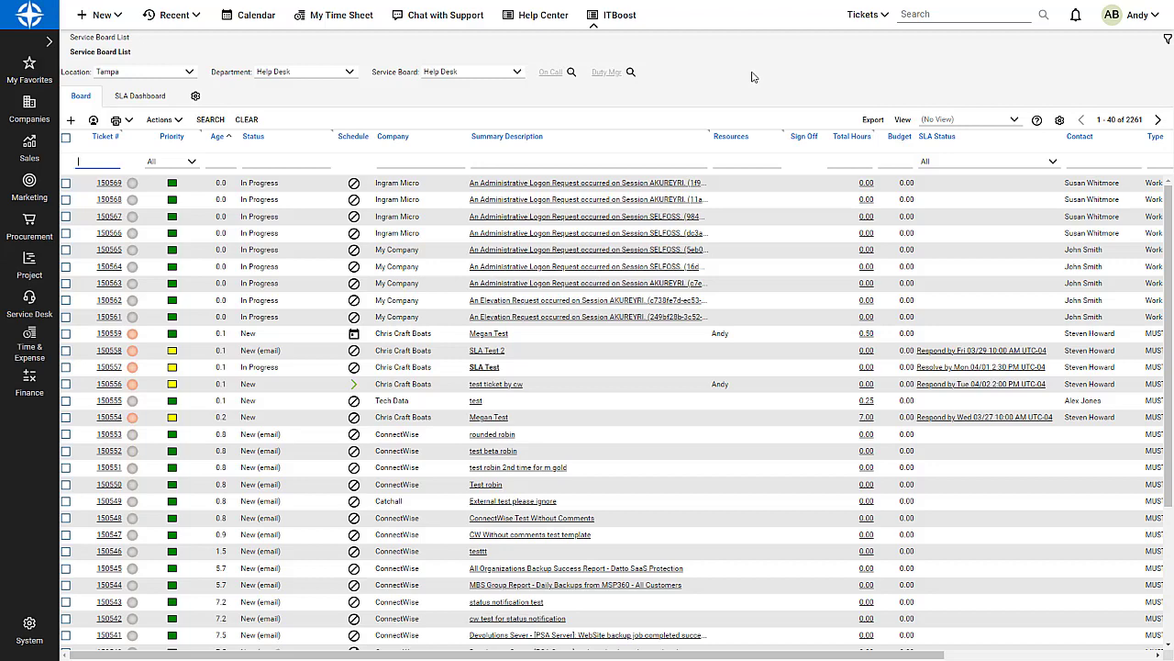
# Open the AKUREYRI Administrative Logon Request ticket and approve its access request
pyautogui.click(108, 182)
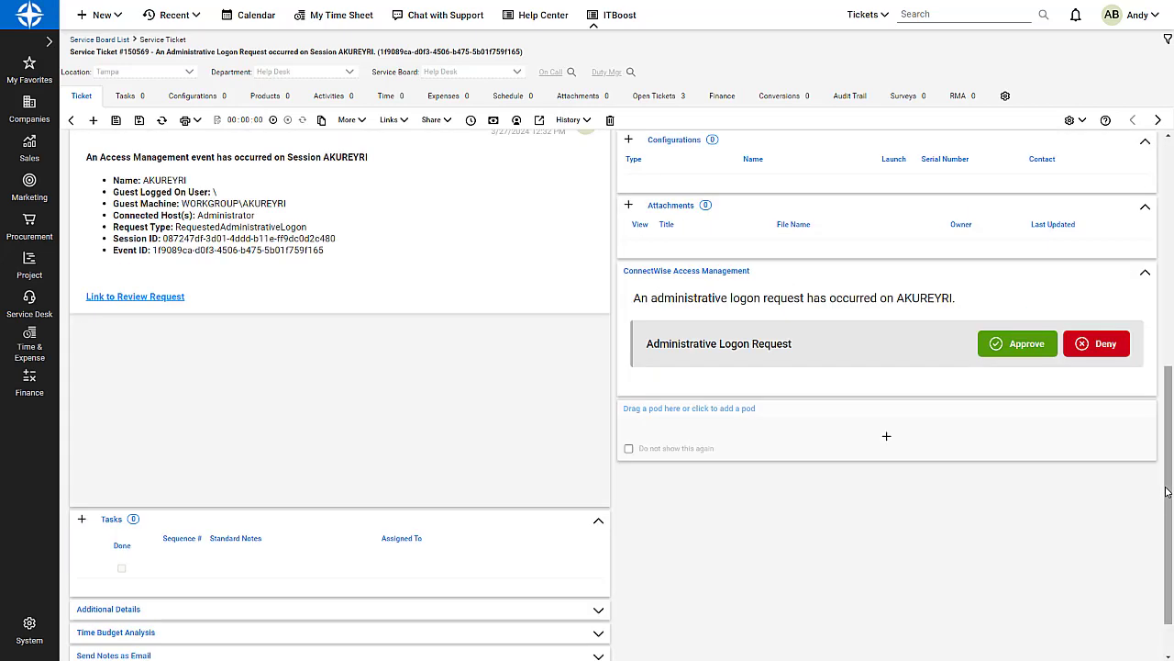
pyautogui.click(1017, 343)
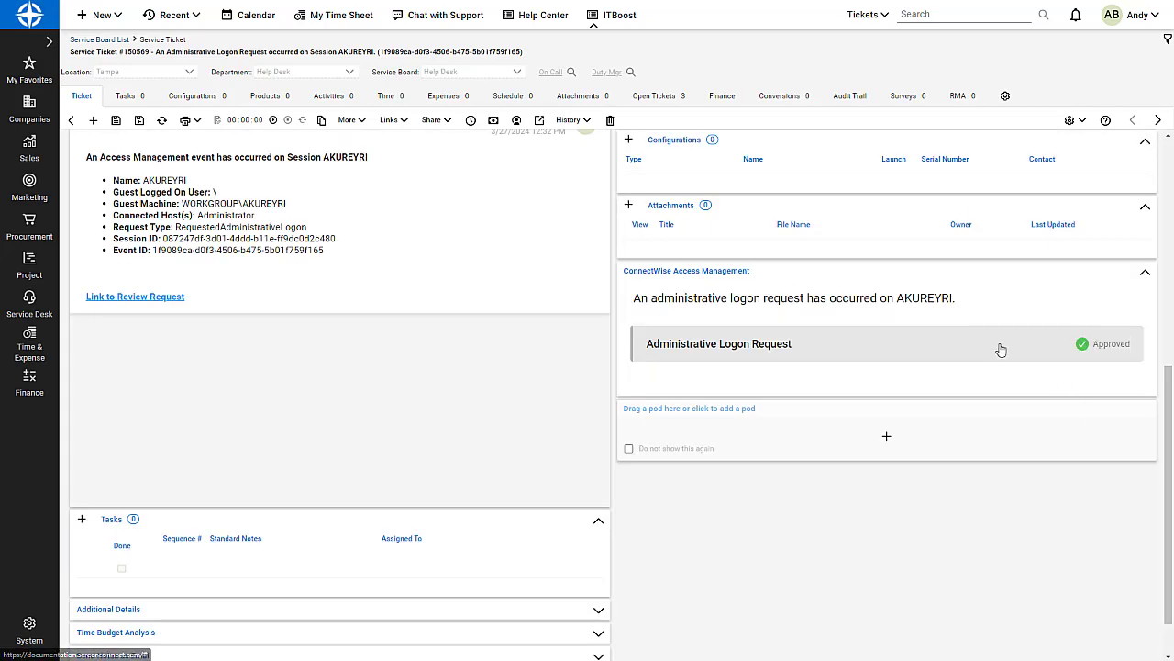